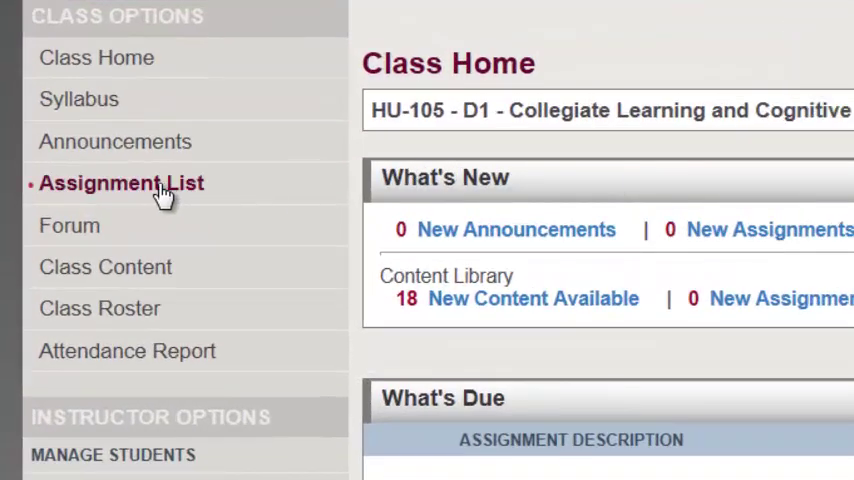
- Open the Assignment List for the HU-105 class from Class Options
click(120, 184)
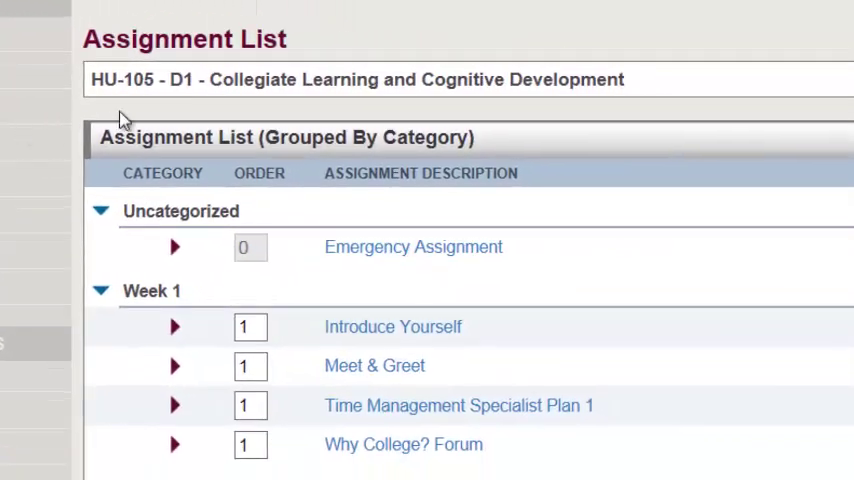
double_click(184, 38)
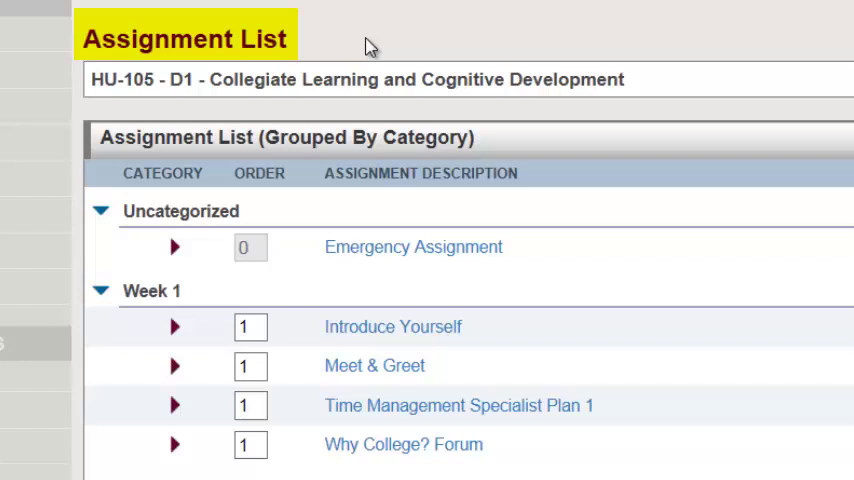
mouse_move(528, 304)
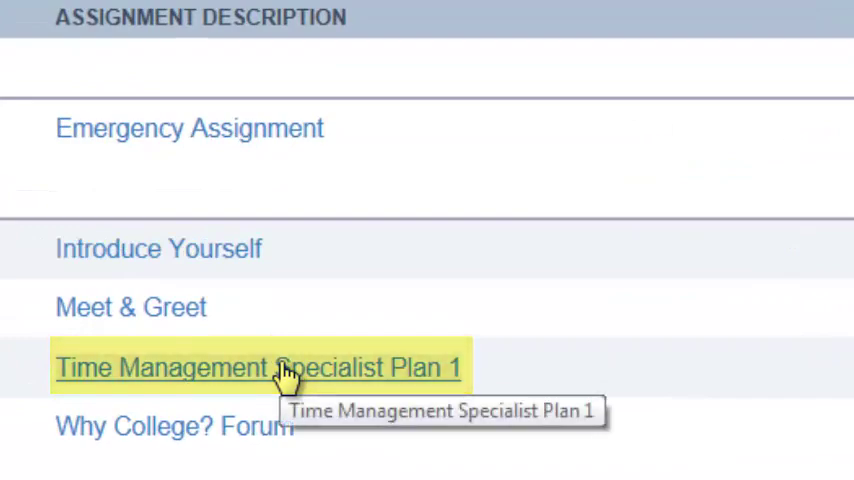
click(260, 368)
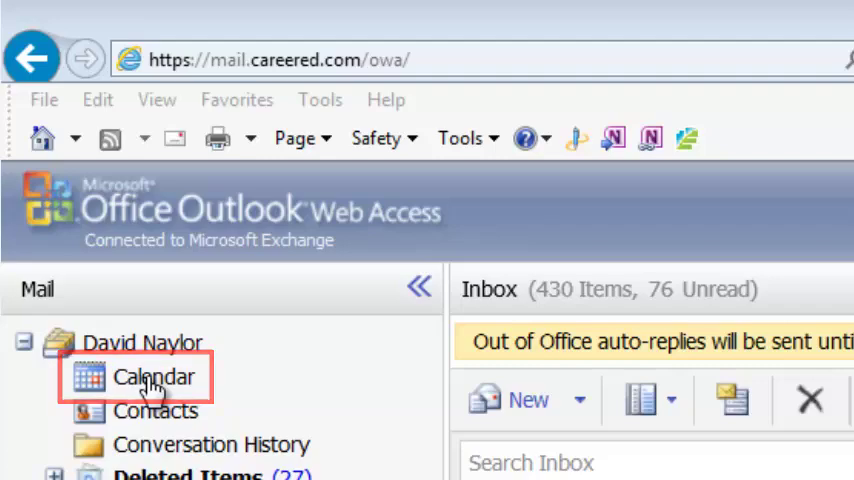
- Switch from Mail to the Calendar showing July 2013 in month layout
click(156, 376)
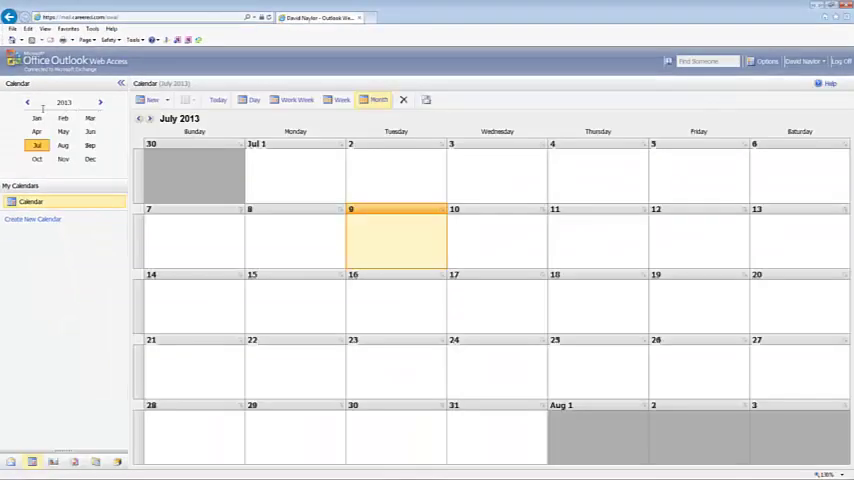
mouse_move(46, 252)
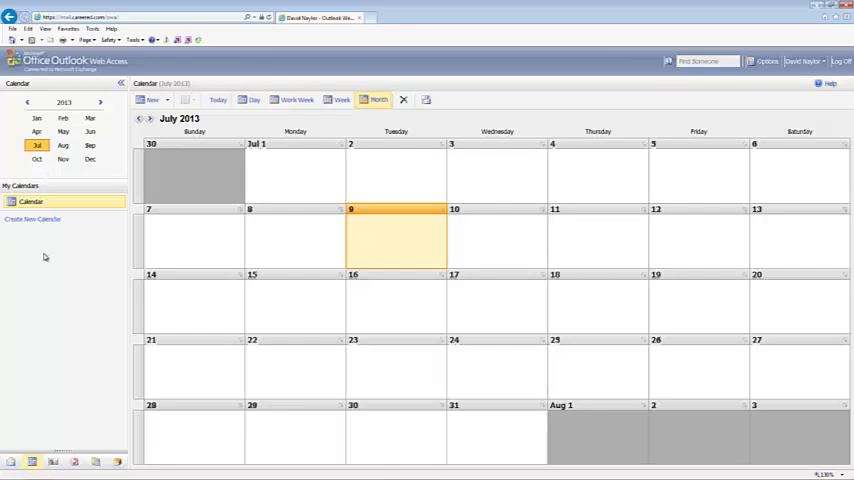
mouse_move(84, 232)
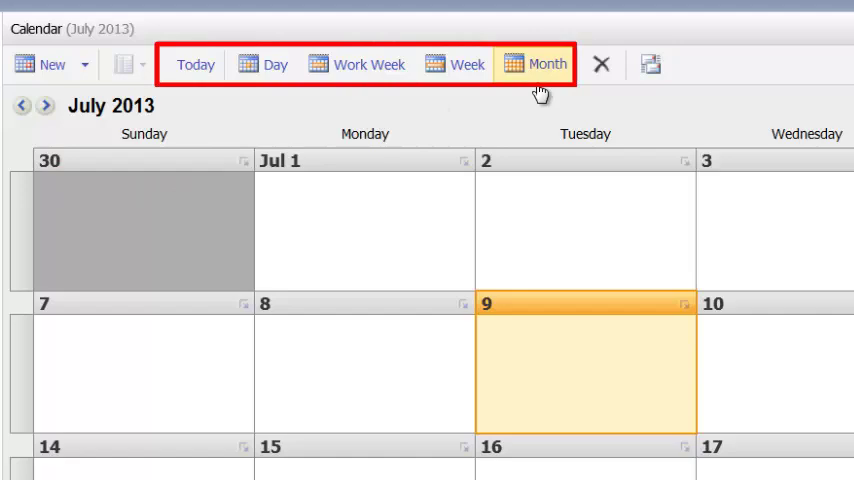
- Narrow the calendar through Week and Work Week down to a single-day view
click(344, 48)
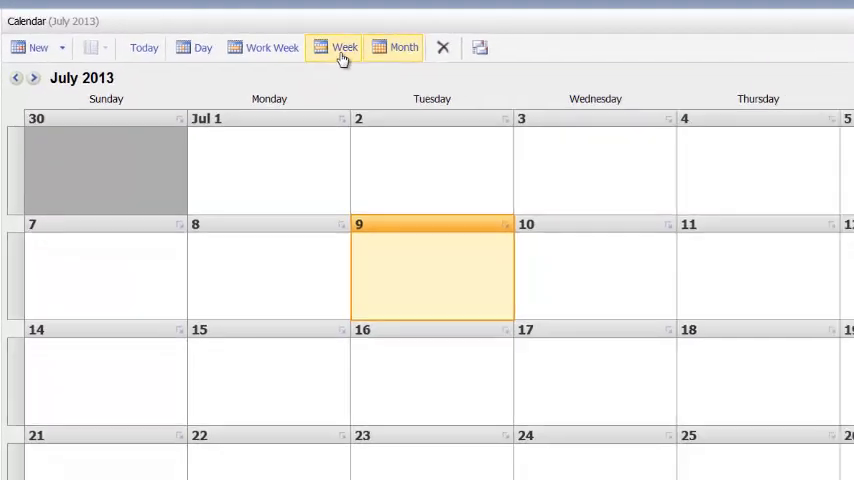
click(344, 48)
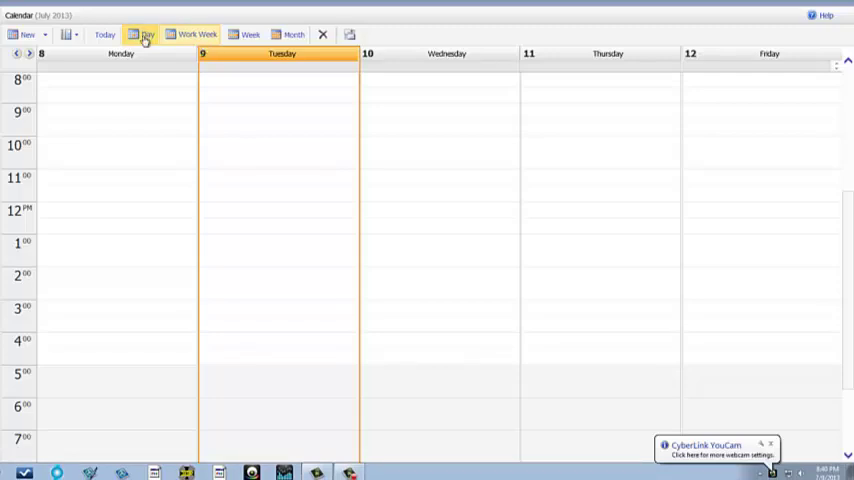
click(144, 34)
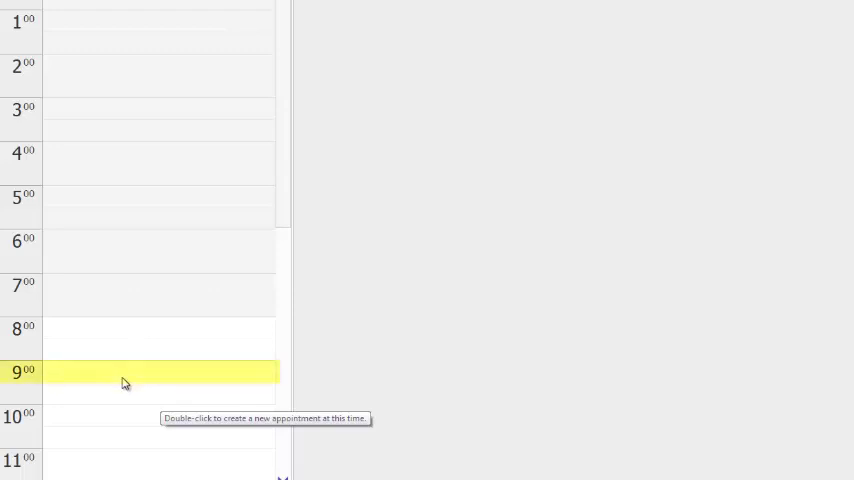
mouse_move(80, 378)
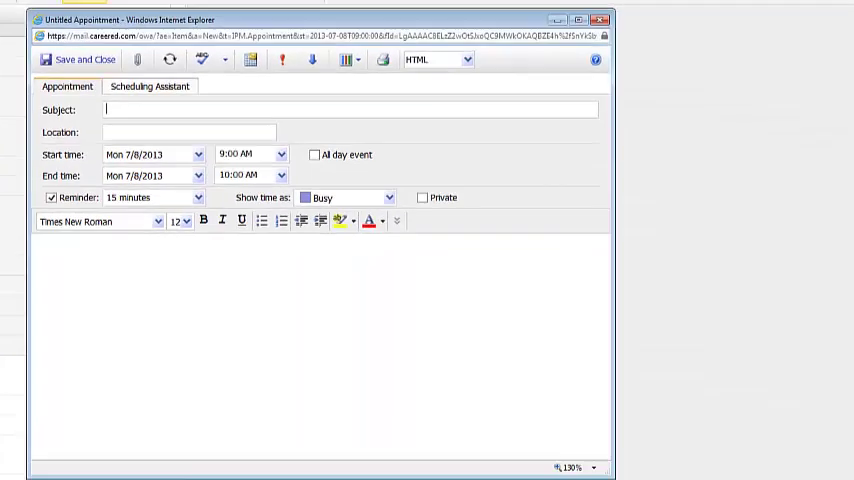
- Enter subject HU105 and location room 202 for the new appointment
text(HU)
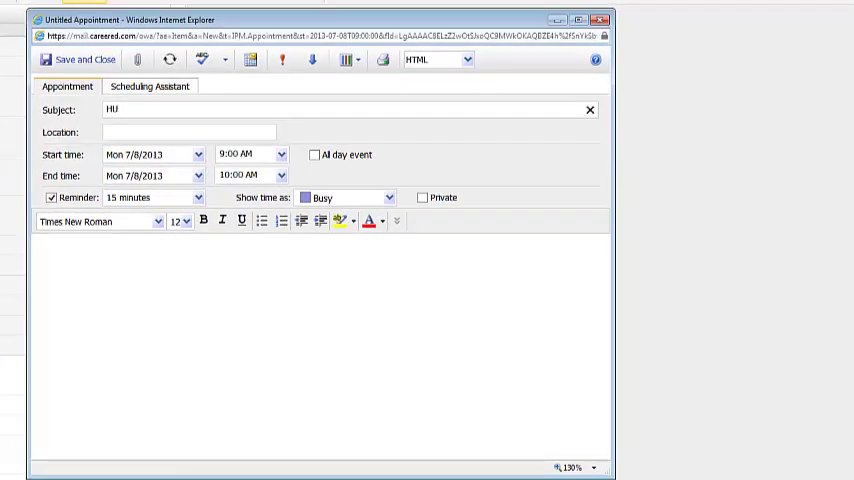
text(105)
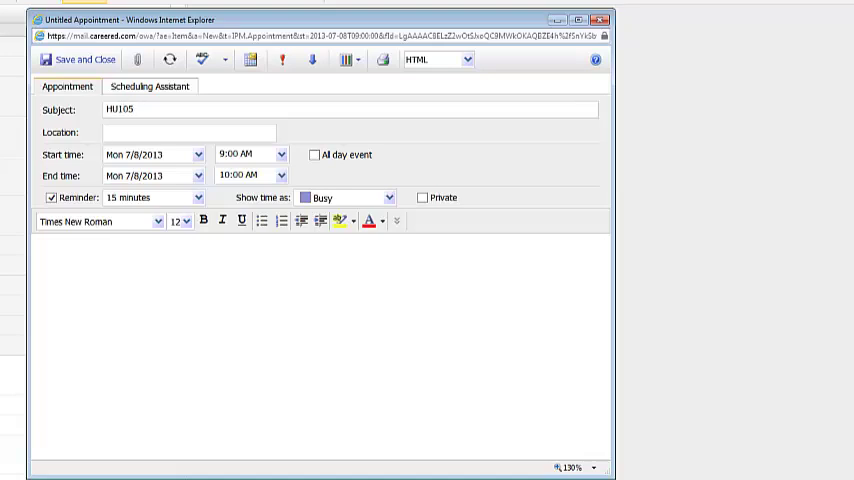
text(room)
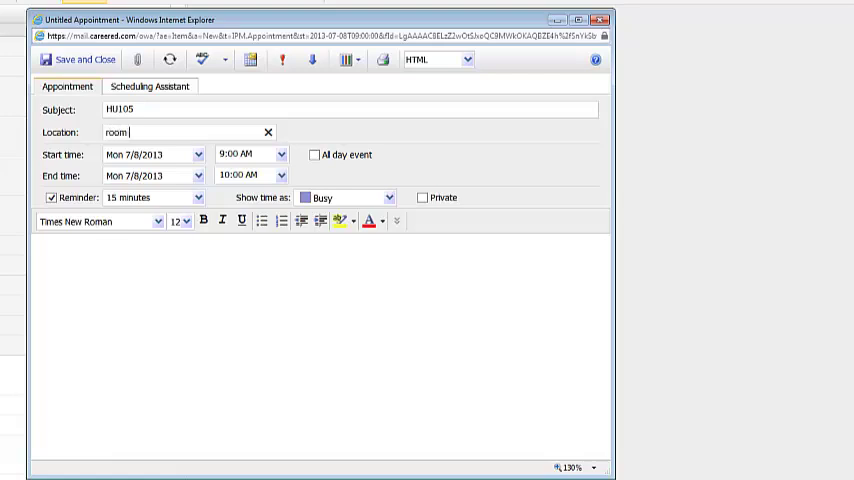
text(202)
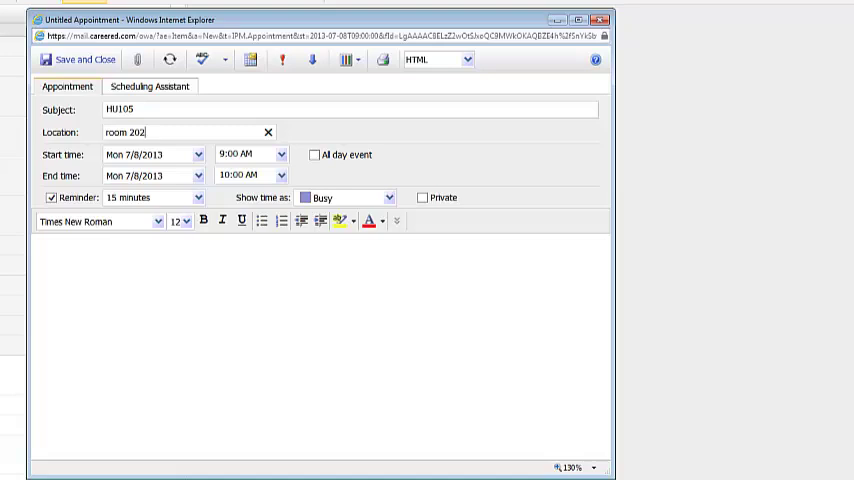
mouse_move(166, 168)
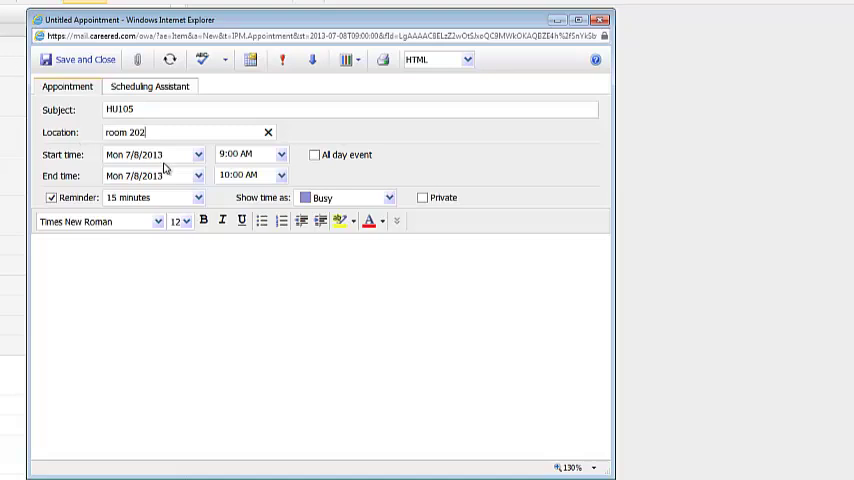
mouse_move(148, 164)
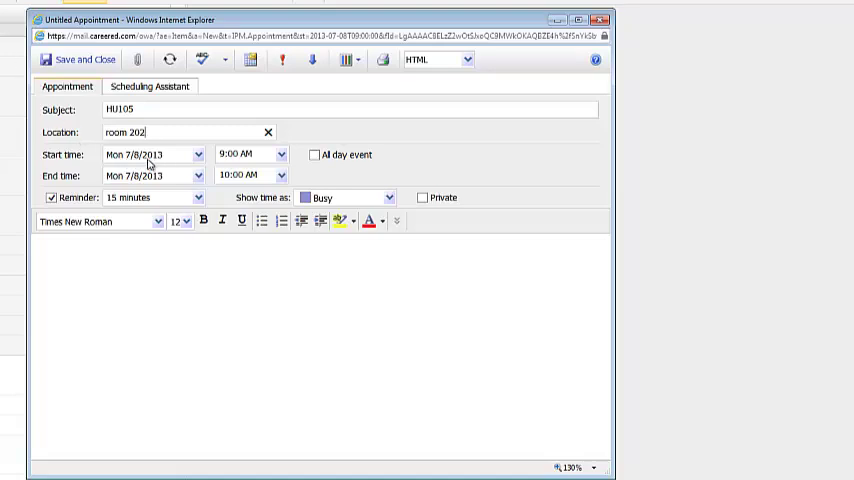
mouse_move(148, 188)
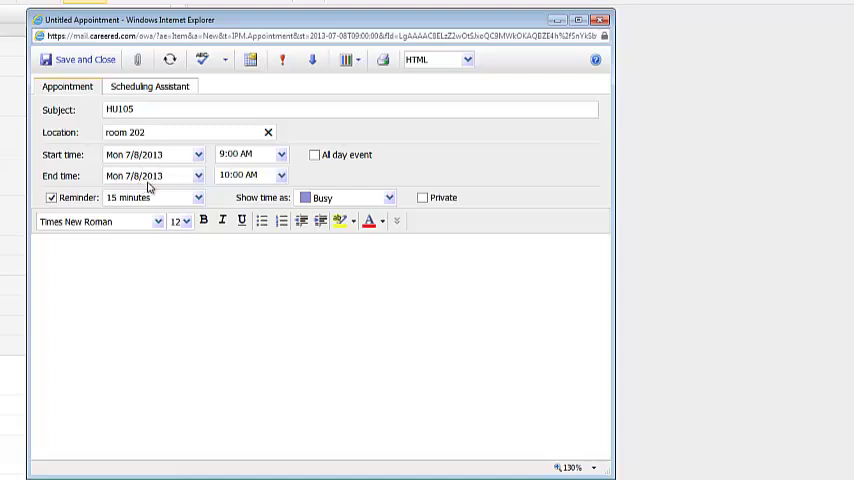
mouse_move(158, 180)
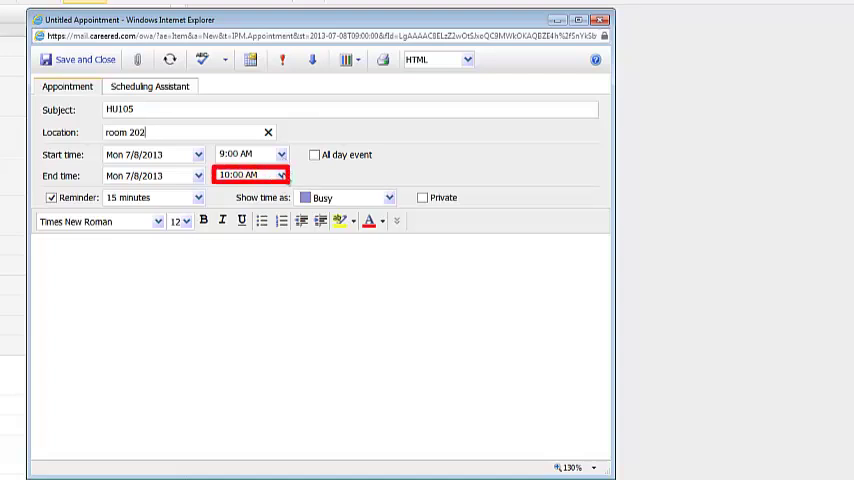
- Set the appointment end time to 11:00 AM, then adjust the minutes to 55
click(280, 176)
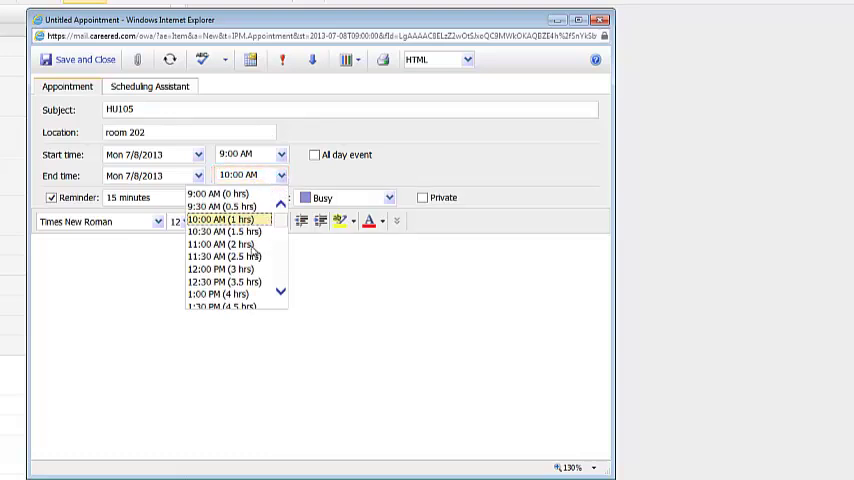
mouse_move(220, 250)
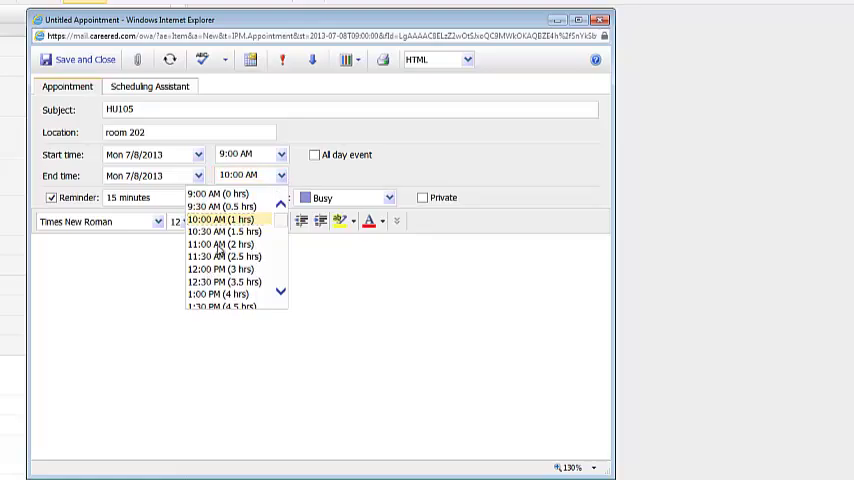
click(228, 244)
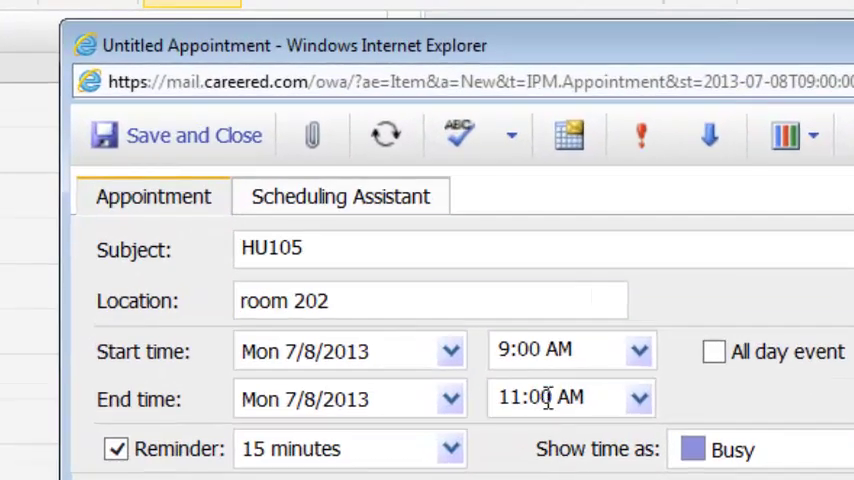
click(560, 398)
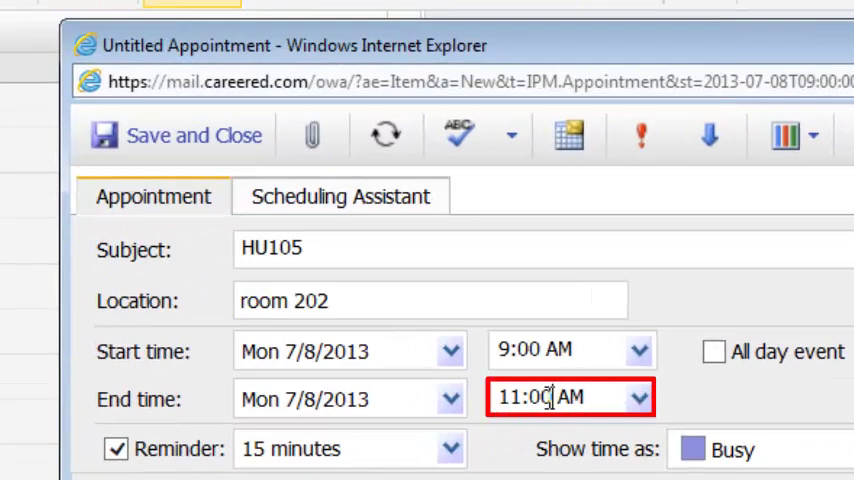
double_click(538, 398)
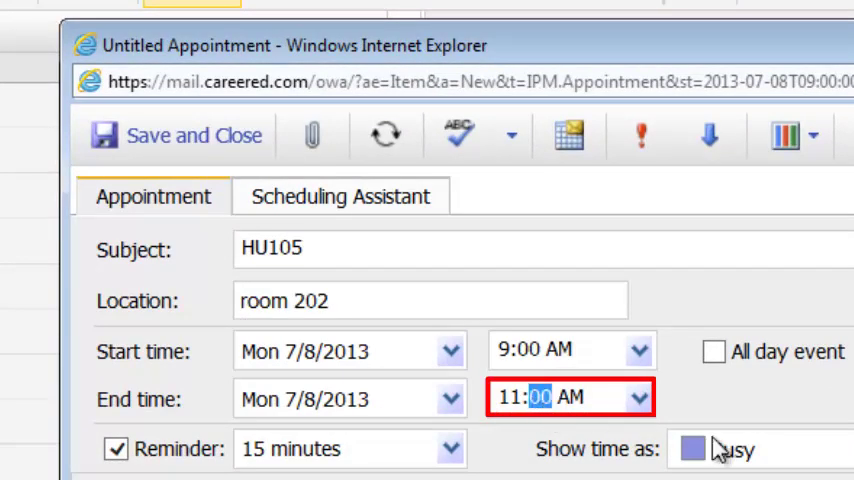
text(55)
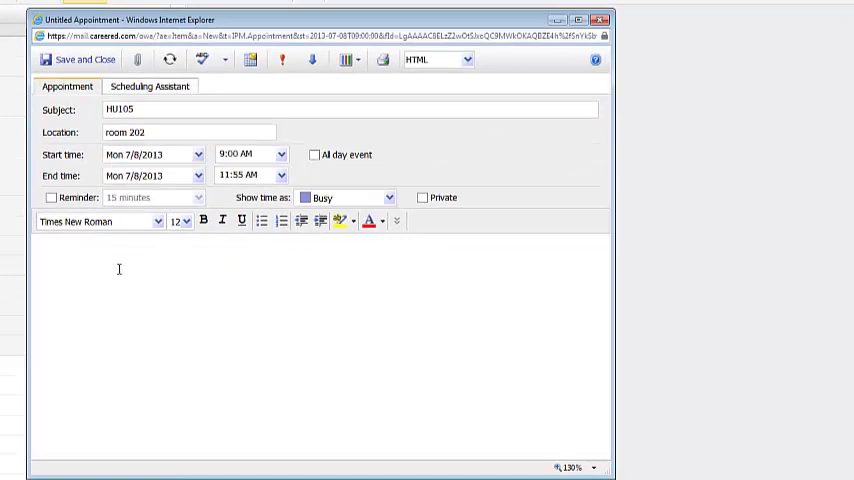
- Write 'Time Management Specialist Plan' as the heading in the appointment body
text(Time Management Specialist Plan)
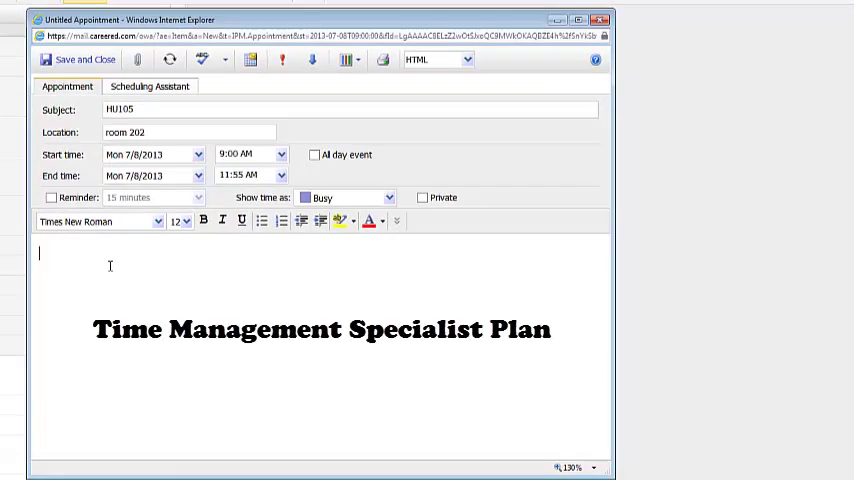
mouse_move(144, 270)
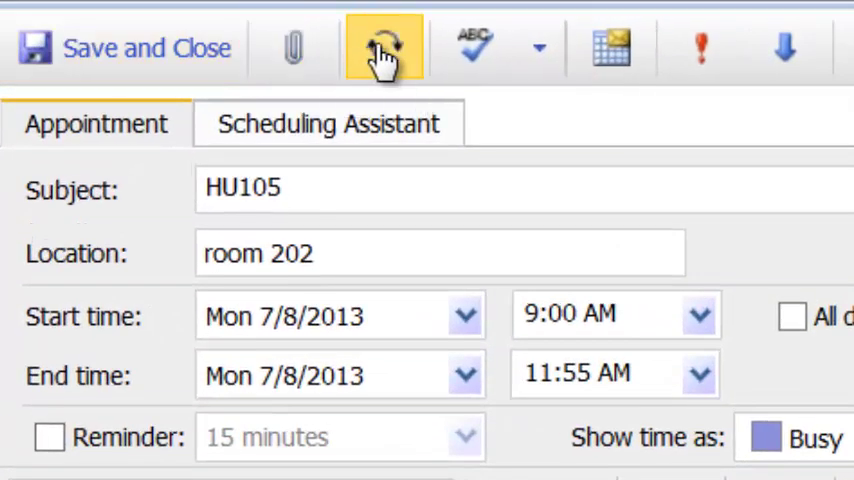
mouse_move(384, 48)
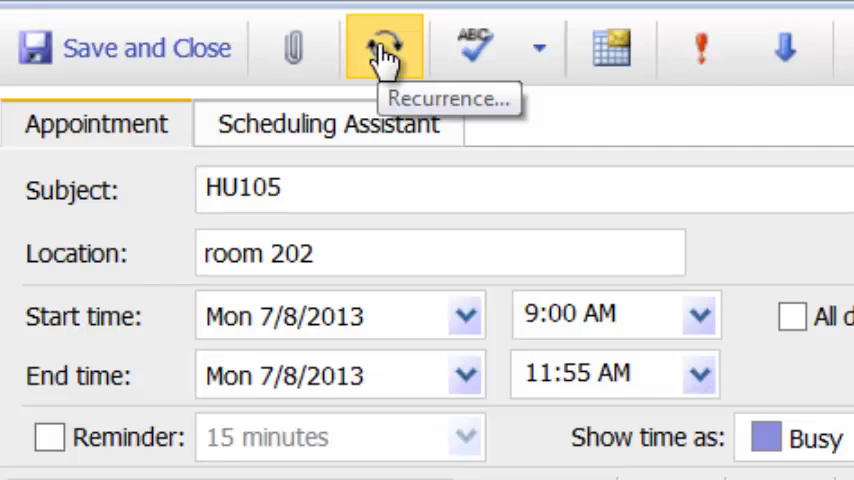
- Set weekly recurrence on Monday and Wednesday ending by August 21, 2013, and confirm
click(384, 48)
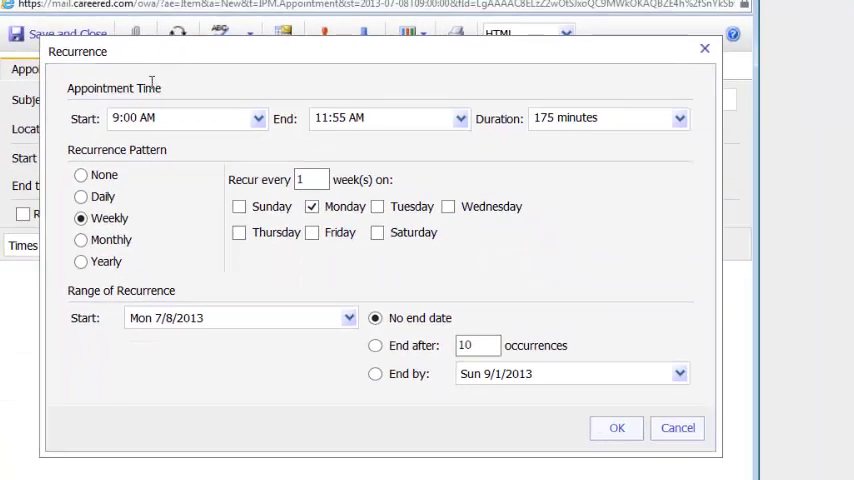
mouse_move(166, 88)
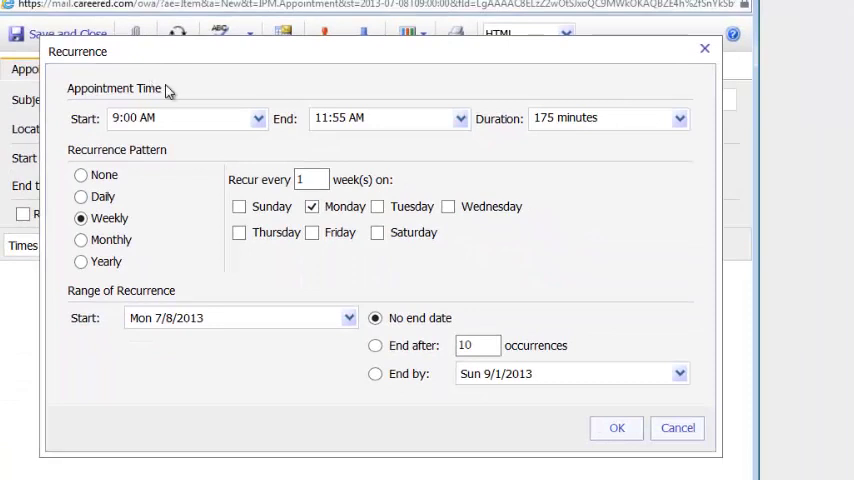
mouse_move(168, 88)
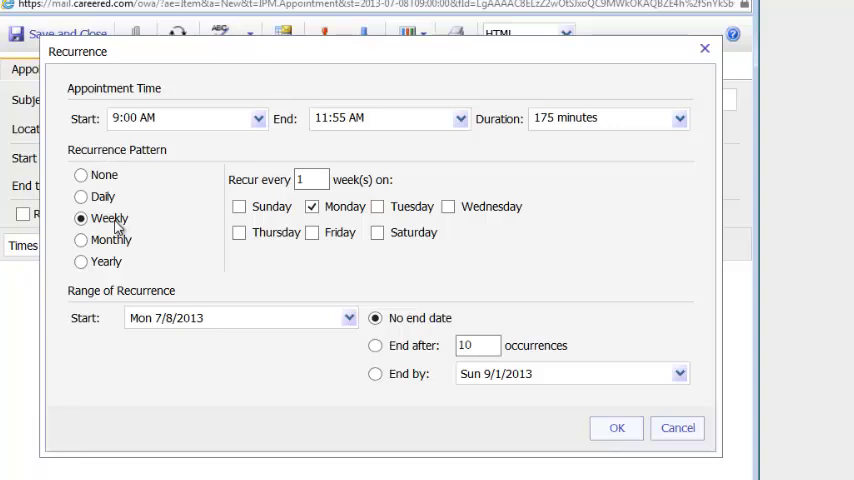
click(312, 180)
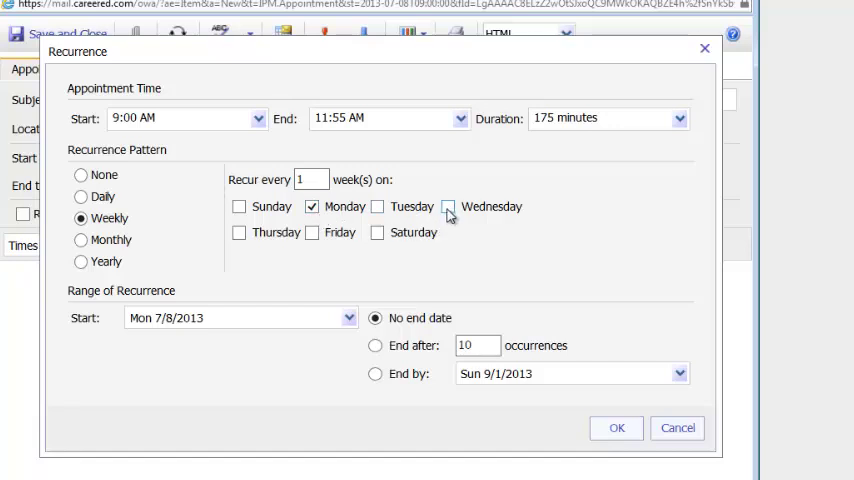
click(448, 206)
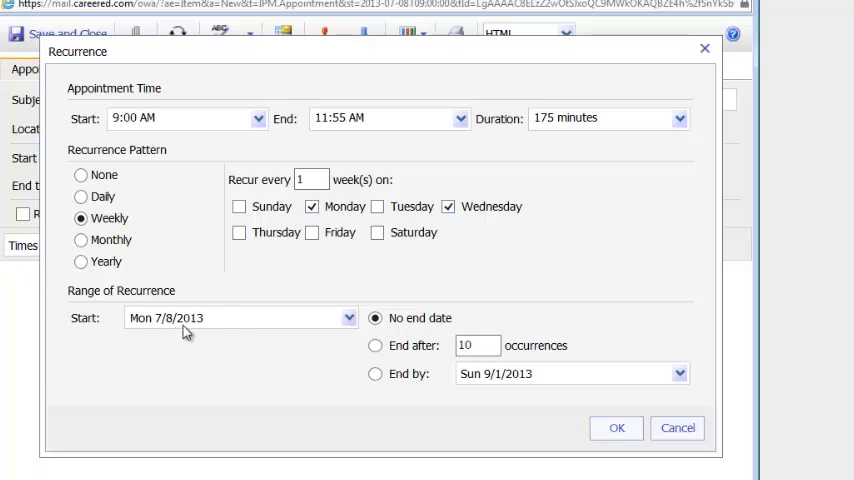
mouse_move(480, 326)
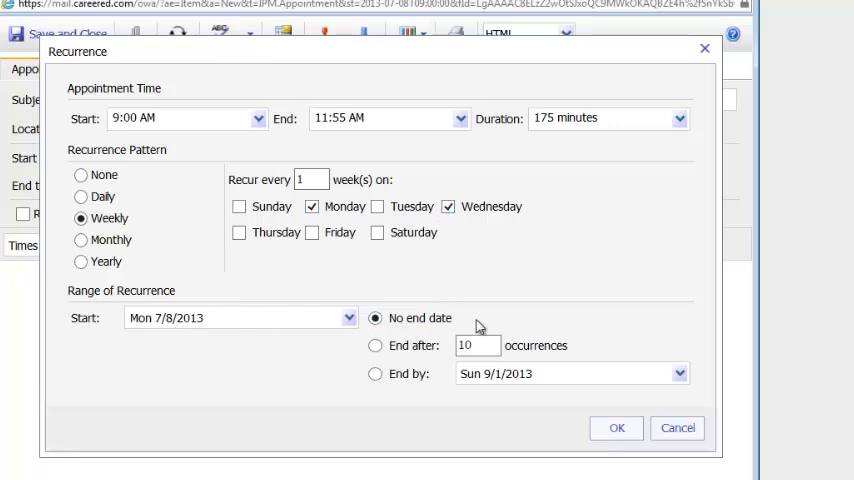
click(376, 372)
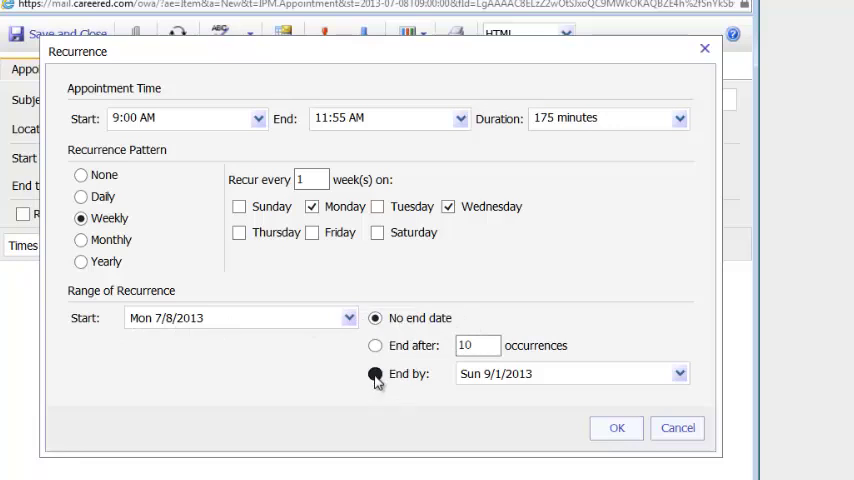
click(376, 372)
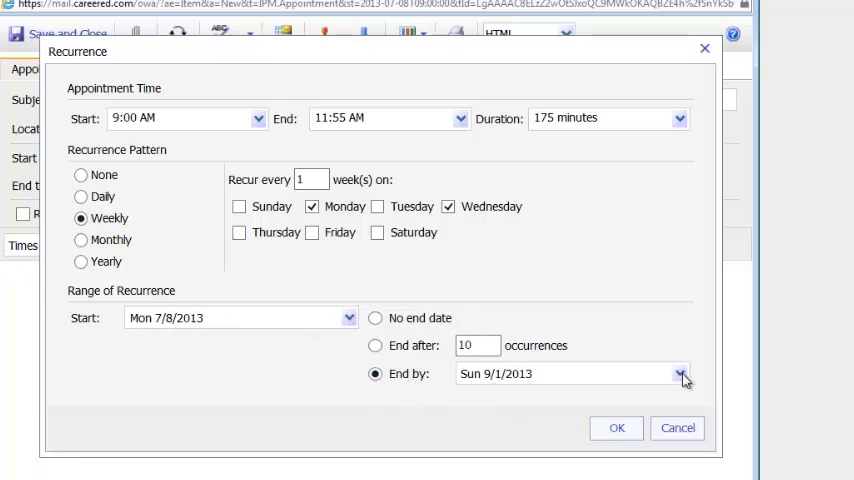
click(680, 372)
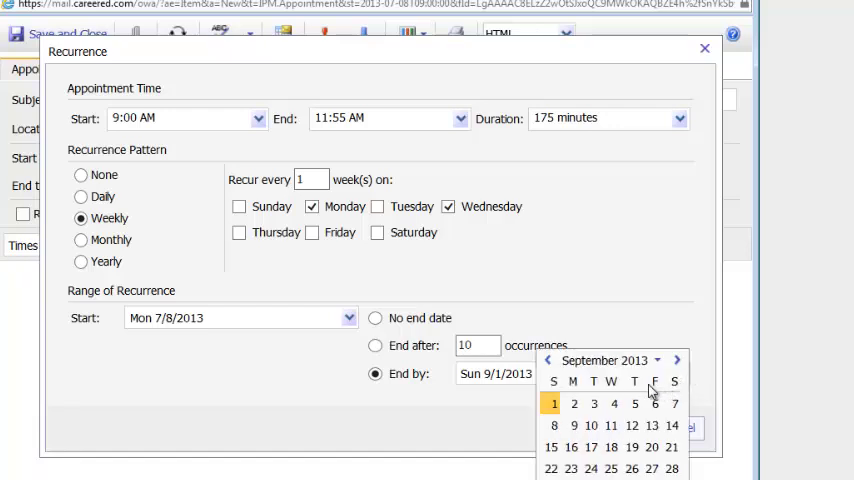
mouse_move(548, 362)
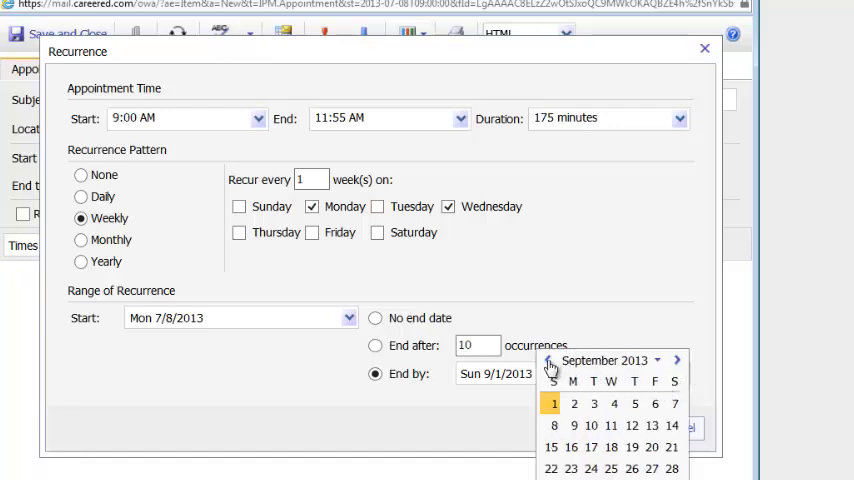
click(552, 360)
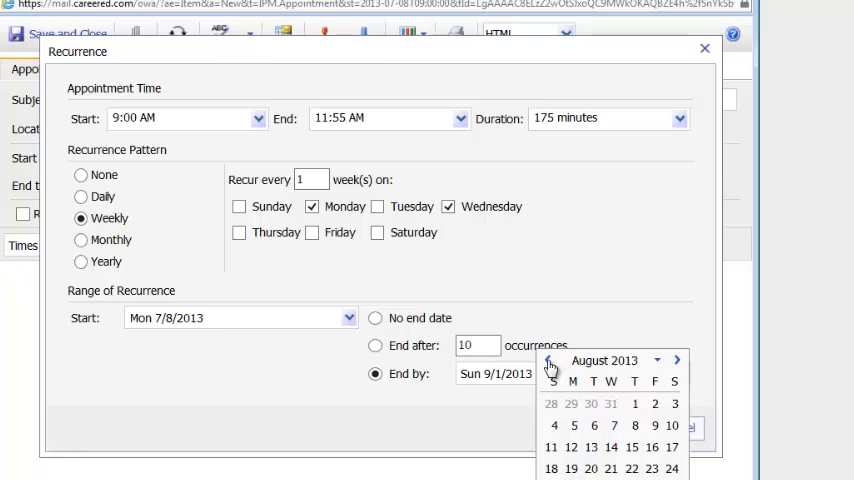
mouse_move(624, 472)
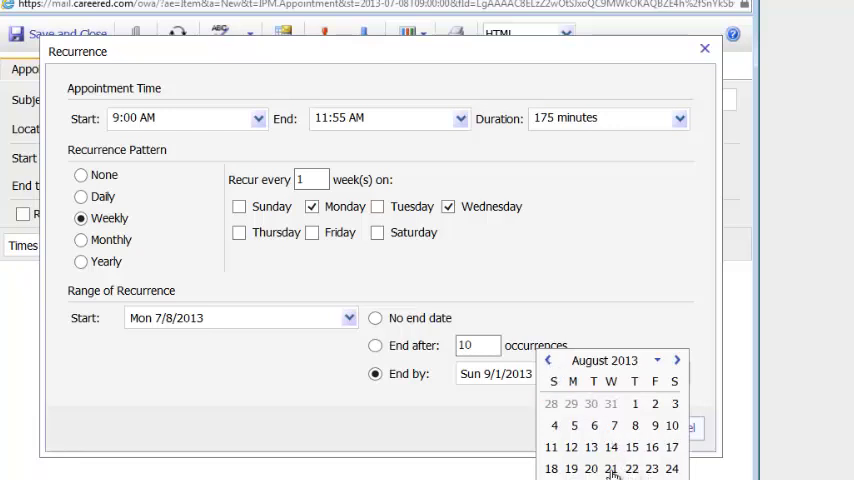
click(612, 468)
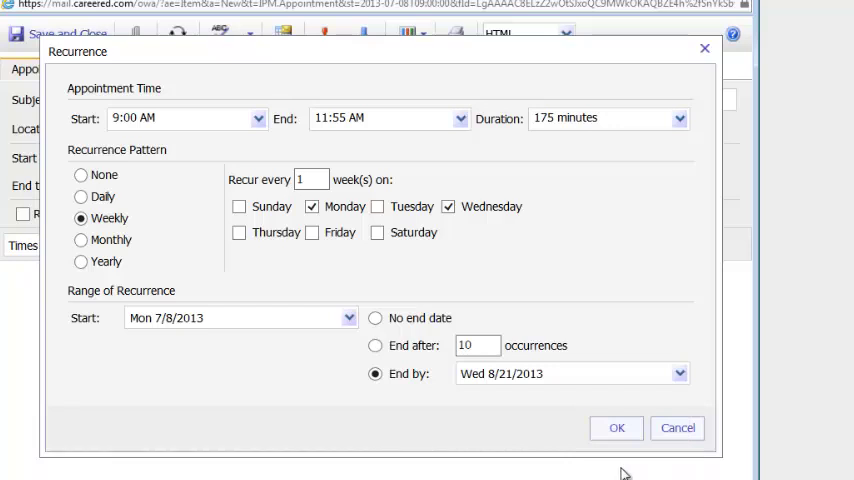
click(616, 428)
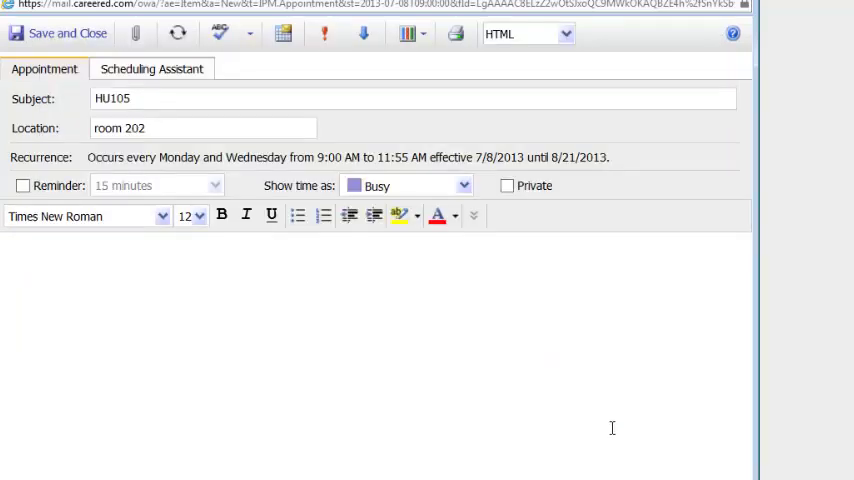
mouse_move(568, 412)
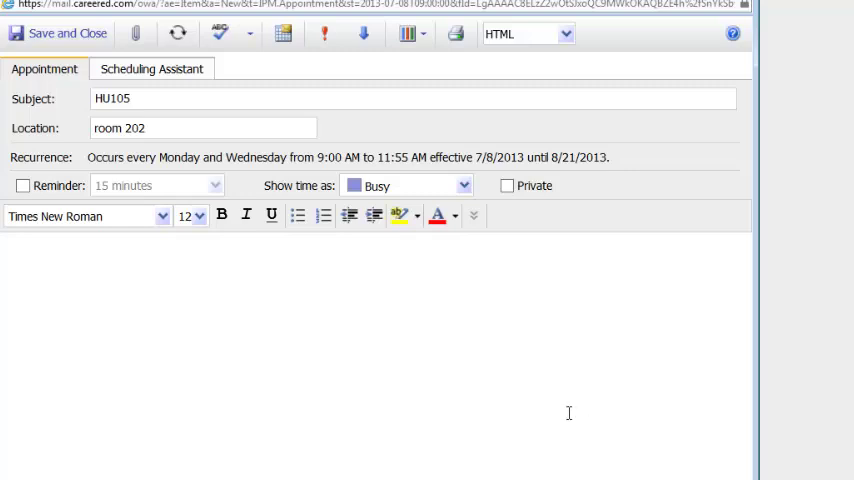
mouse_move(198, 332)
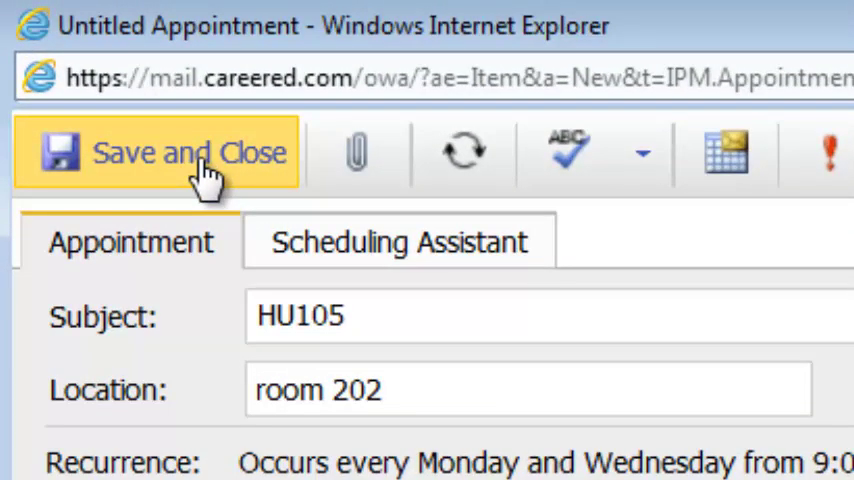
- Save the appointment and check its Mon/Wed occurrences in the August 2013 month view
click(160, 152)
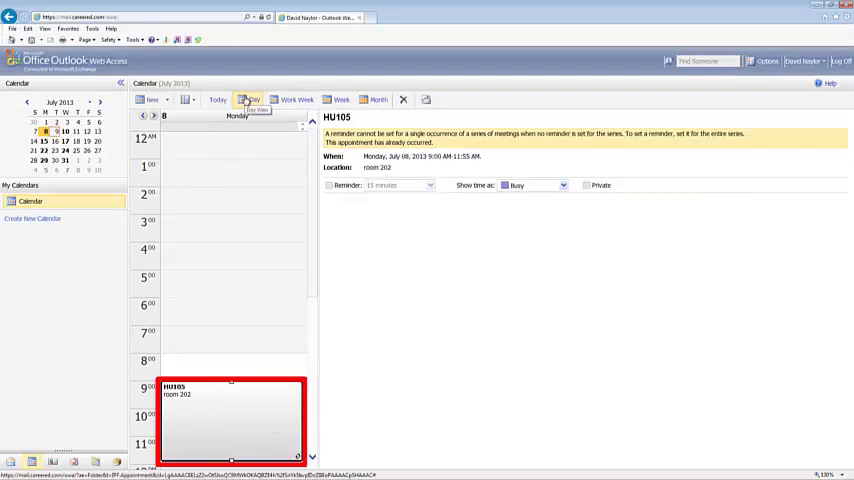
click(340, 100)
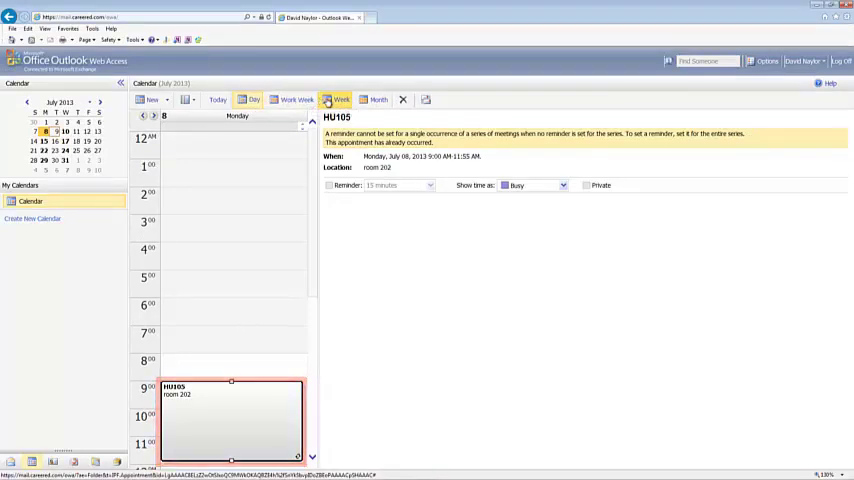
click(340, 100)
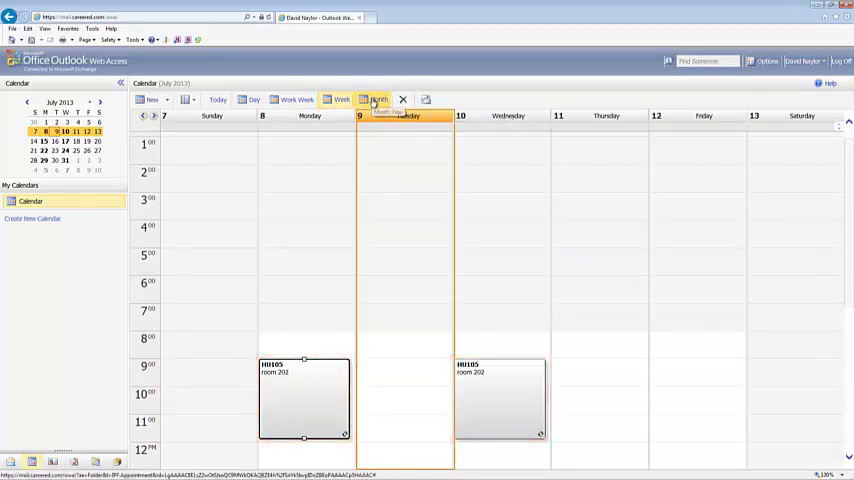
click(378, 100)
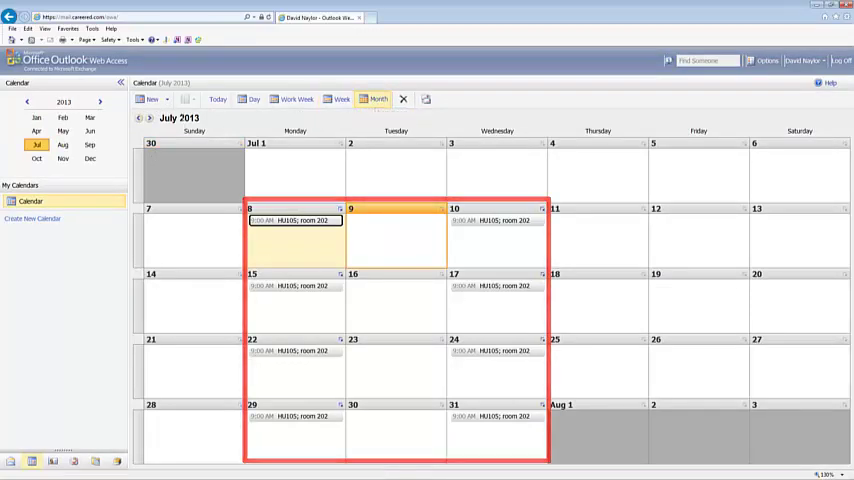
click(62, 144)
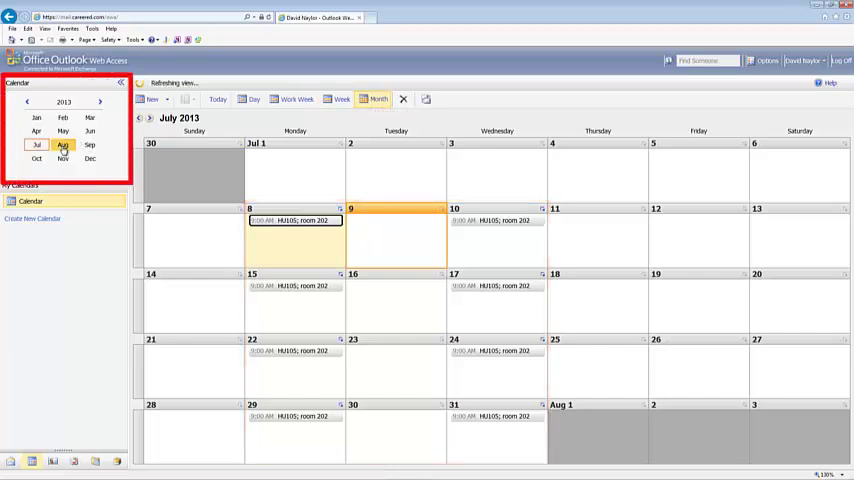
click(64, 144)
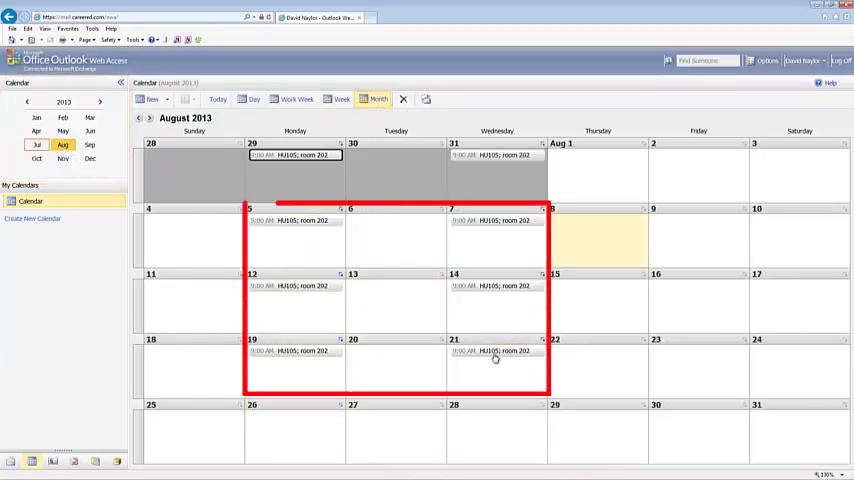
mouse_move(496, 352)
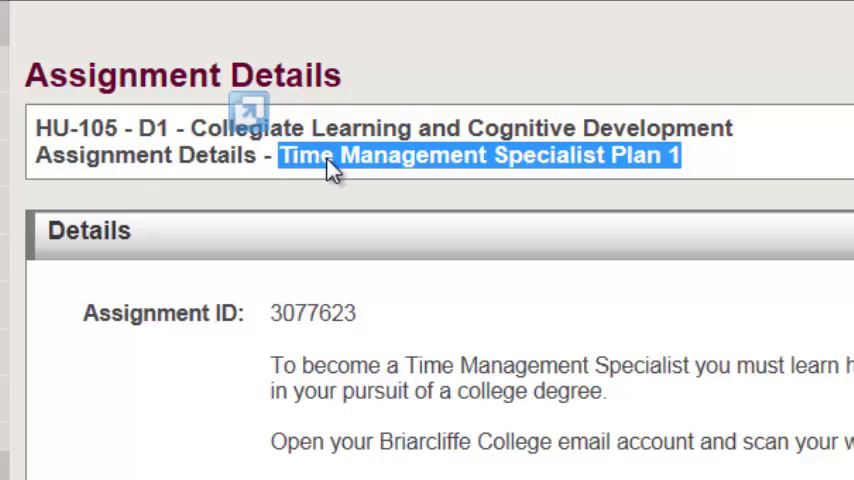
mouse_move(344, 164)
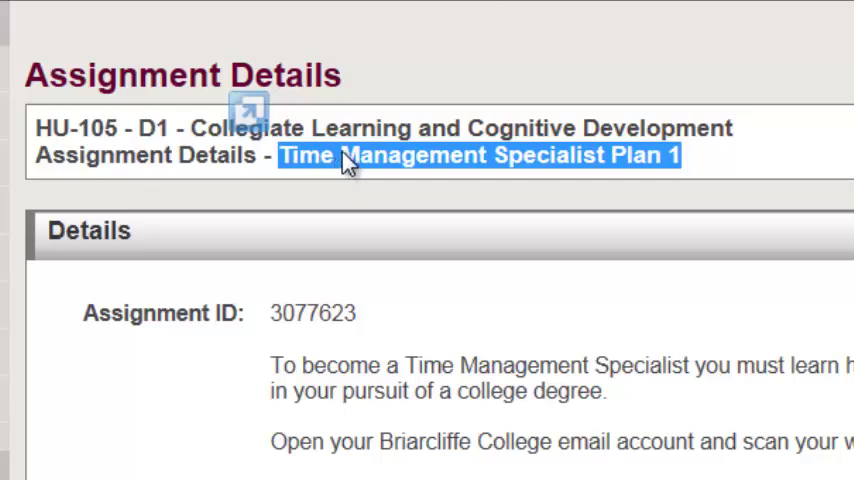
- Copy the selected assignment title 'Time Management Specialist Plan 1' from the details page
right_click(344, 160)
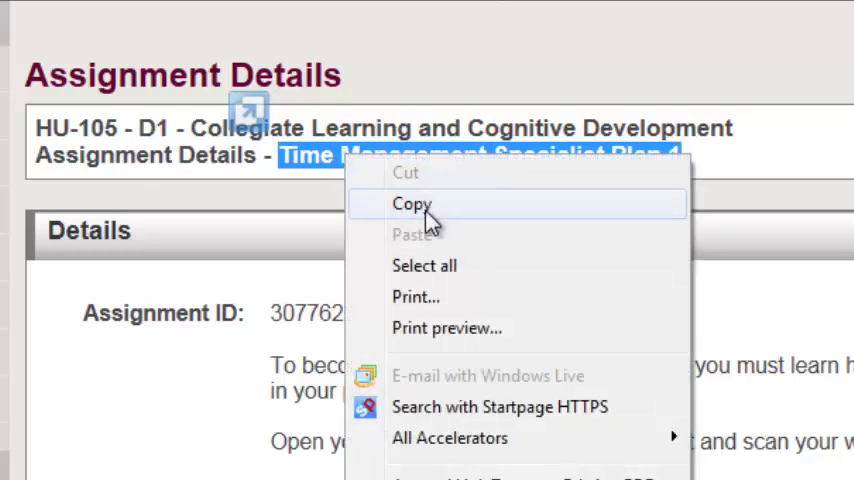
mouse_move(432, 216)
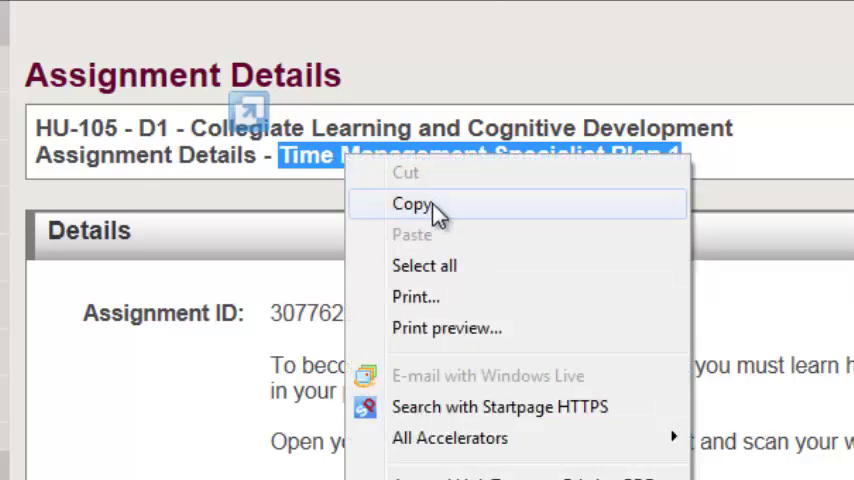
click(412, 204)
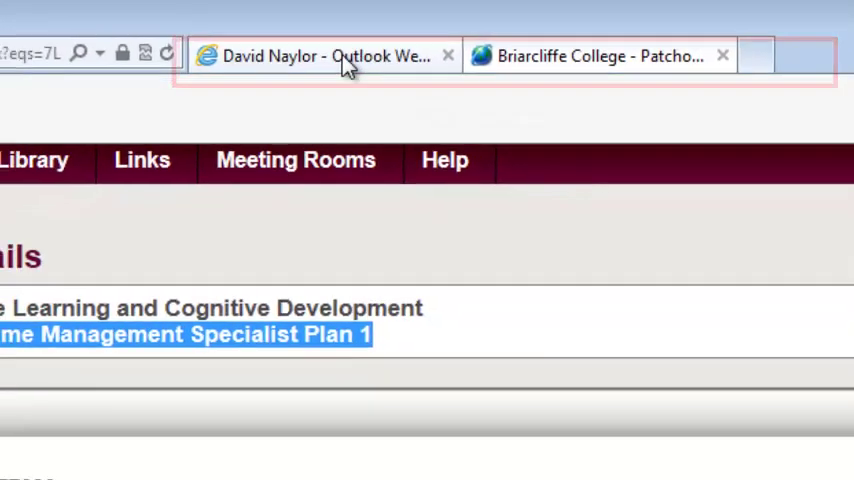
- Create a new task and paste 'Time Management Specialist Plan 1' as its subject
click(300, 56)
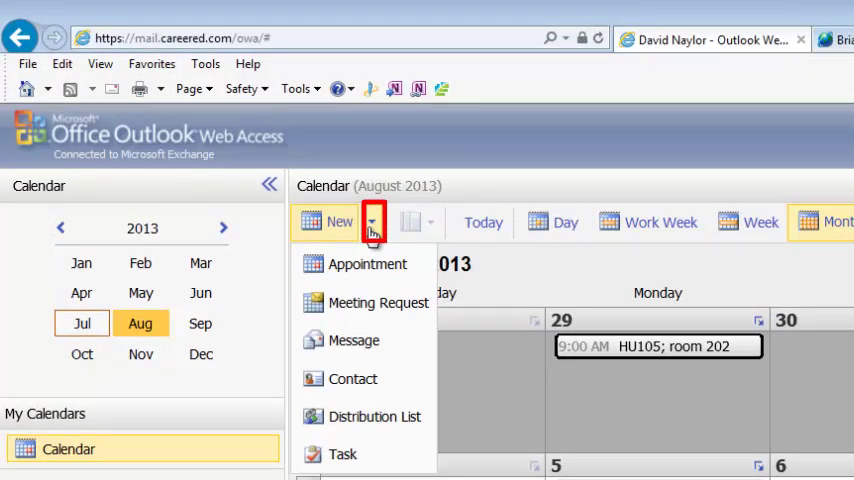
mouse_move(356, 456)
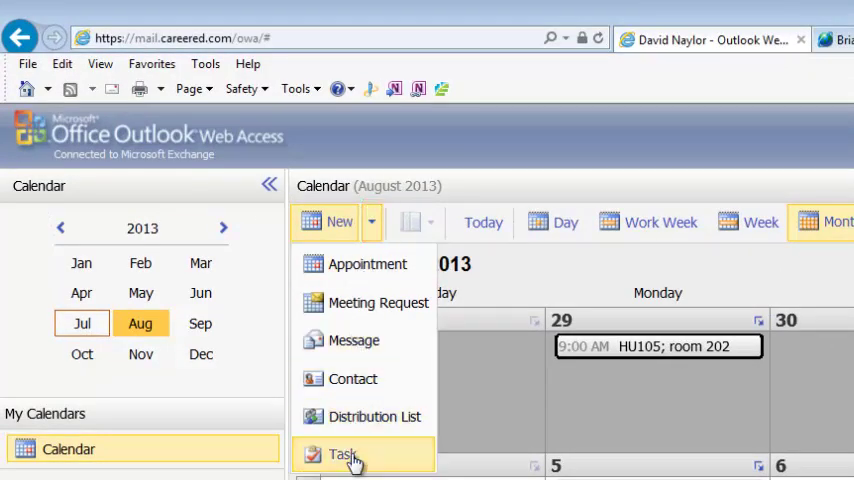
click(344, 454)
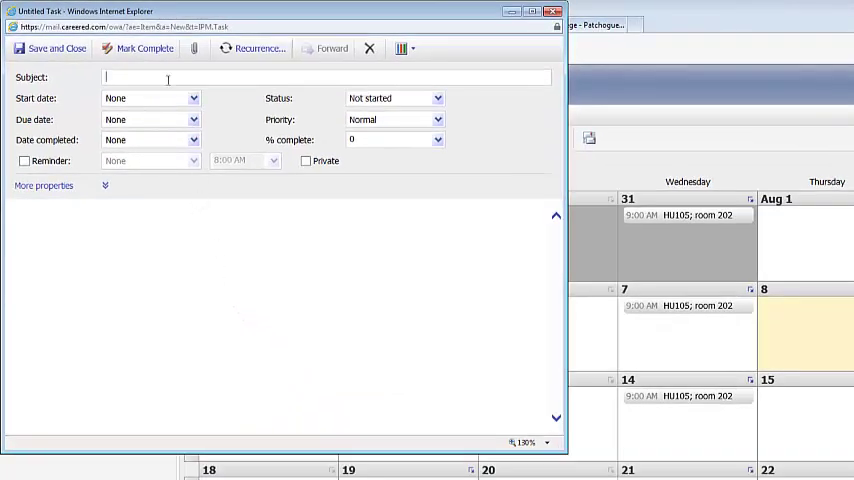
click(328, 76)
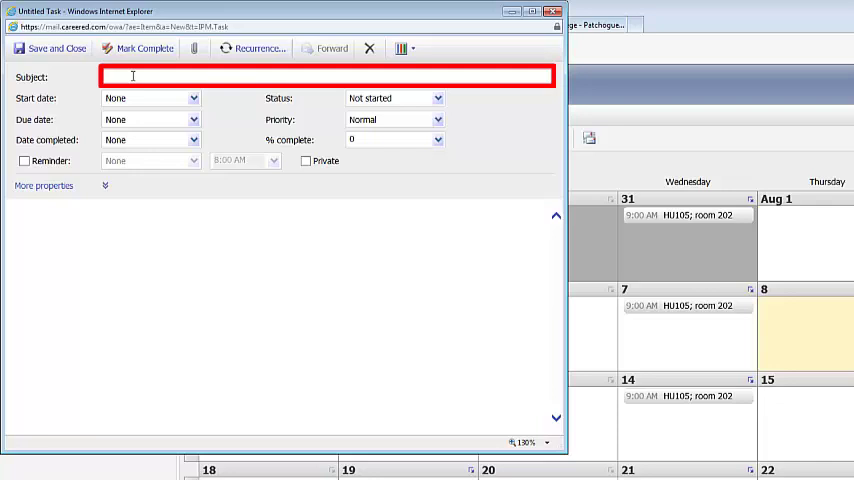
right_click(330, 76)
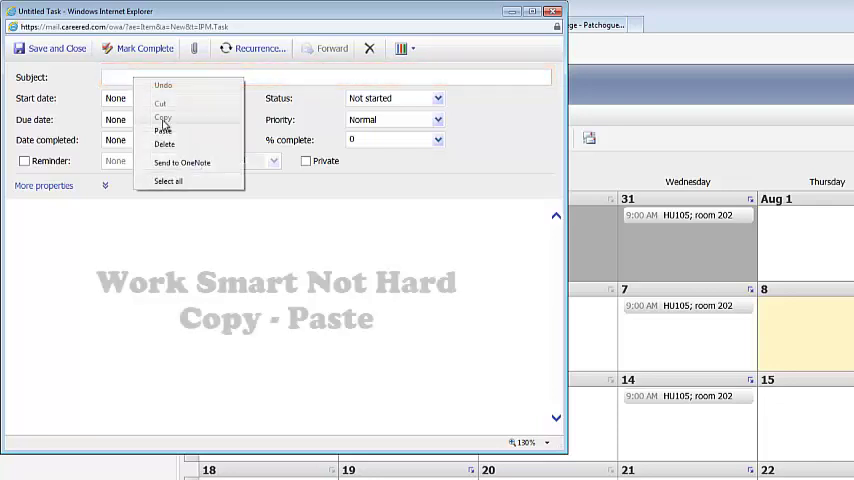
click(164, 132)
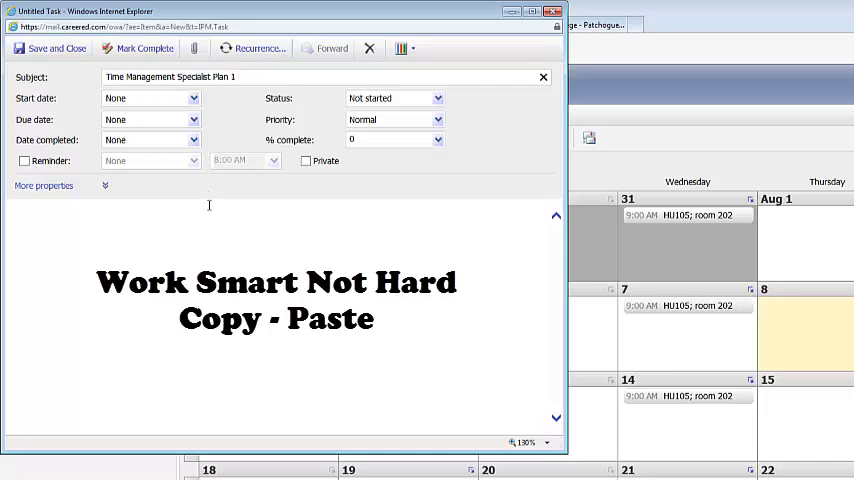
mouse_move(190, 114)
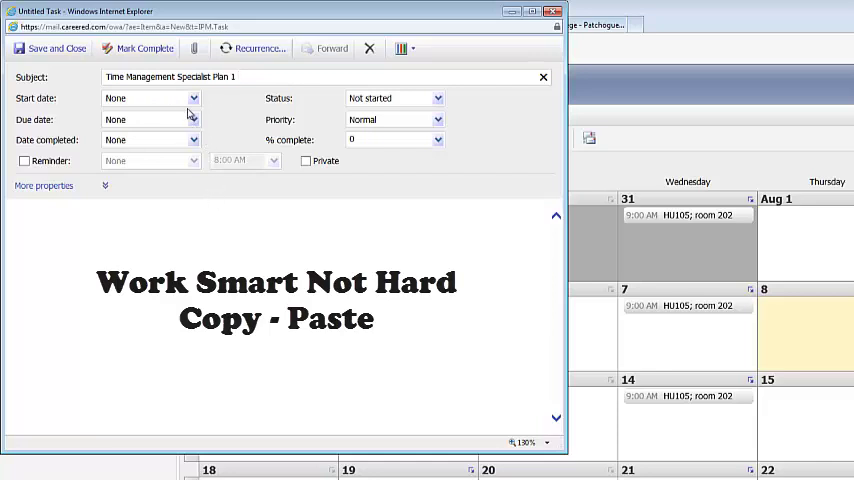
- Leave start and due dates unset and switch on the reminder for Tue 7/9/2013 at 8:00 AM
click(194, 98)
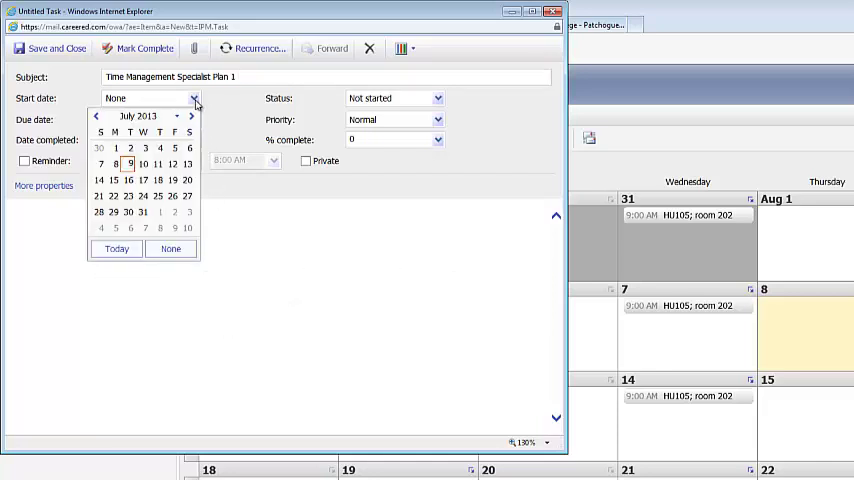
click(170, 248)
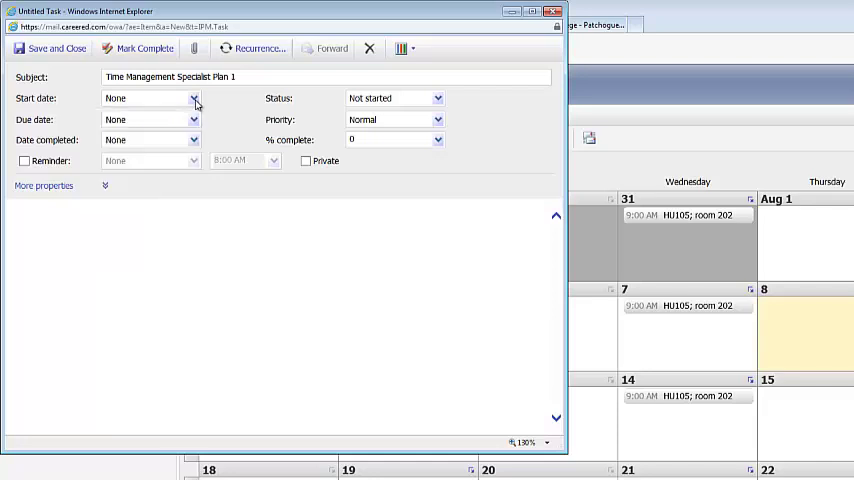
click(194, 120)
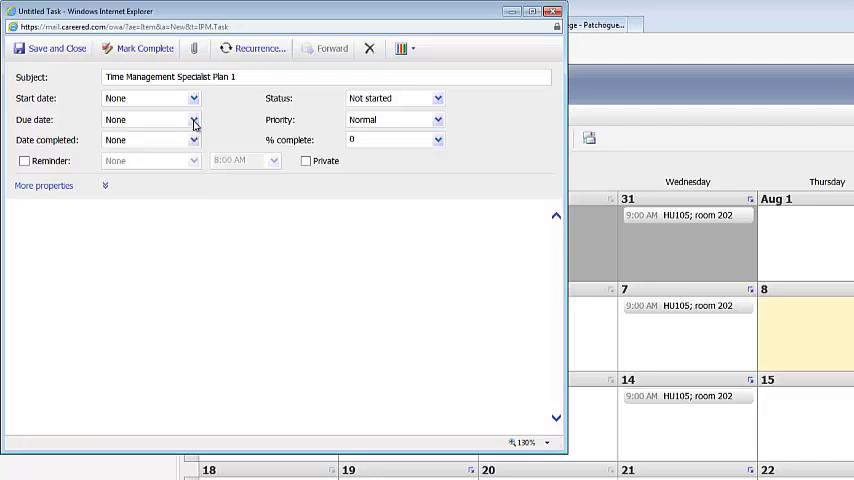
click(194, 140)
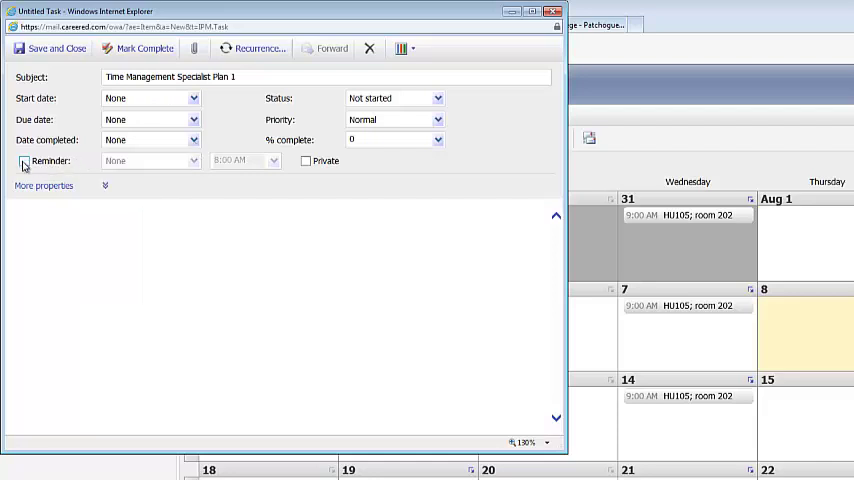
click(24, 160)
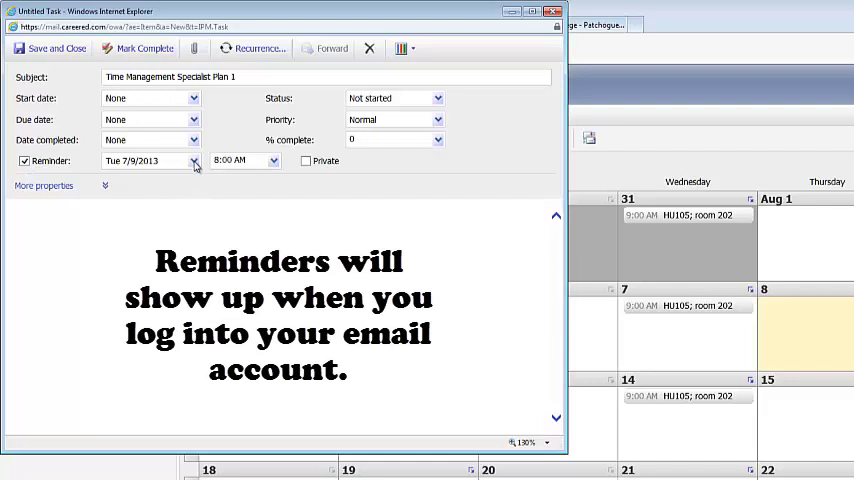
click(196, 160)
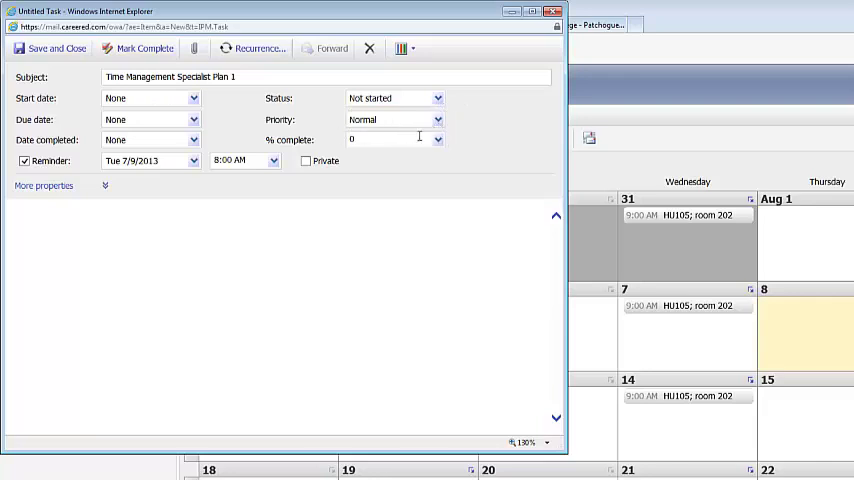
mouse_move(210, 274)
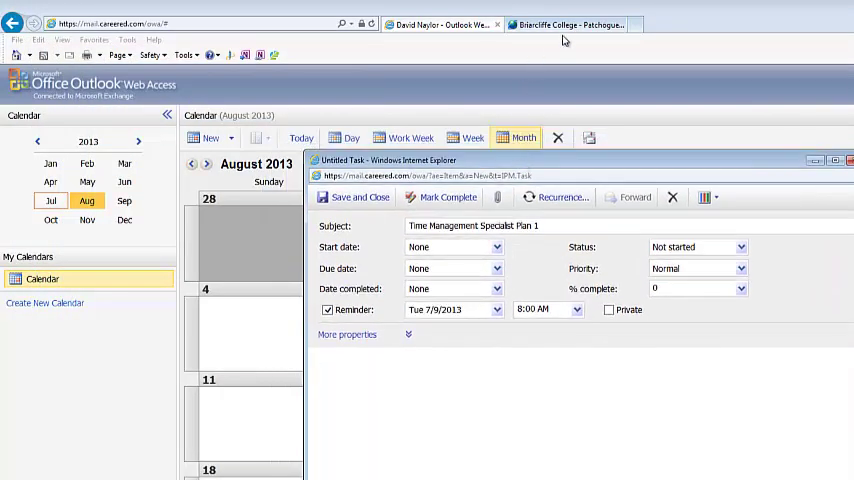
- Highlight the whole Time Management Specialist Plan 1 description on the college page and copy it
click(564, 24)
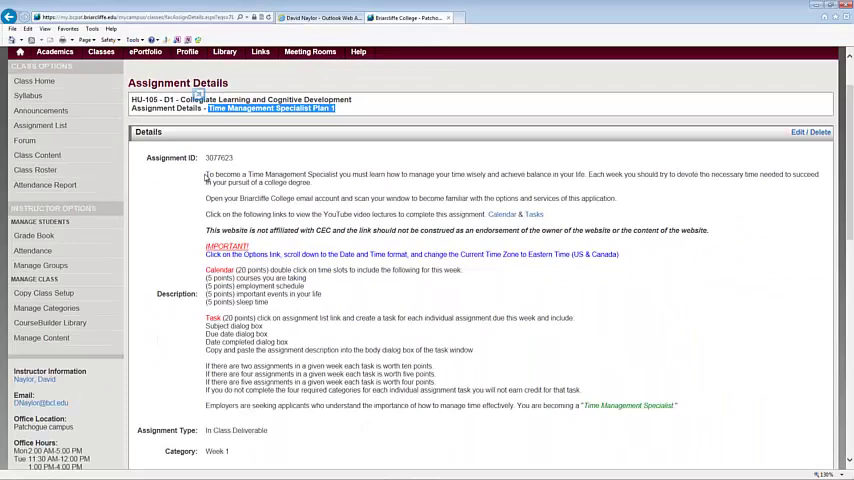
drag(204, 174, 490, 332)
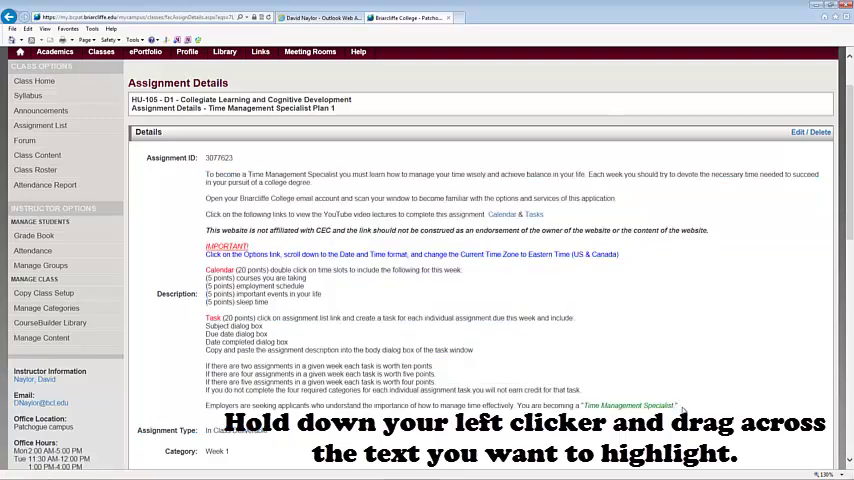
drag(204, 174, 678, 404)
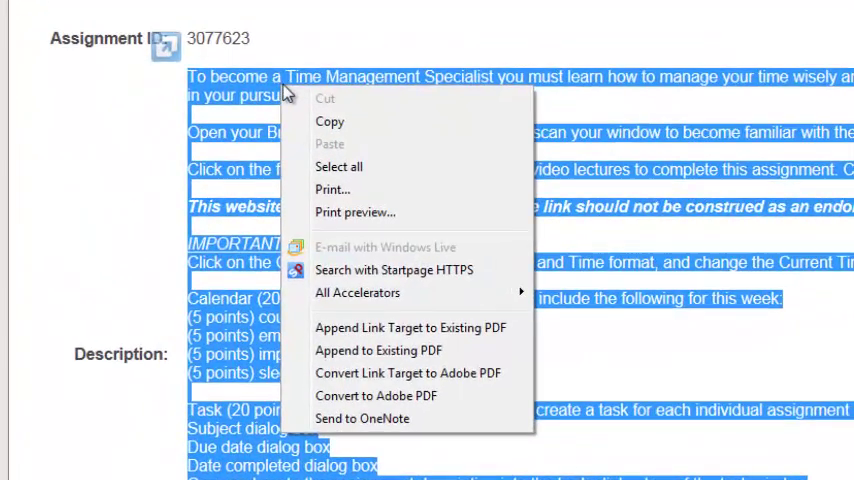
mouse_move(328, 120)
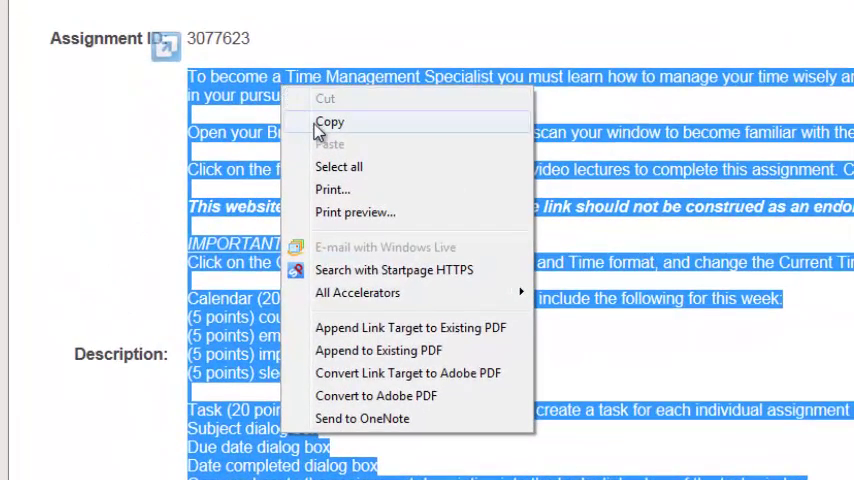
click(330, 120)
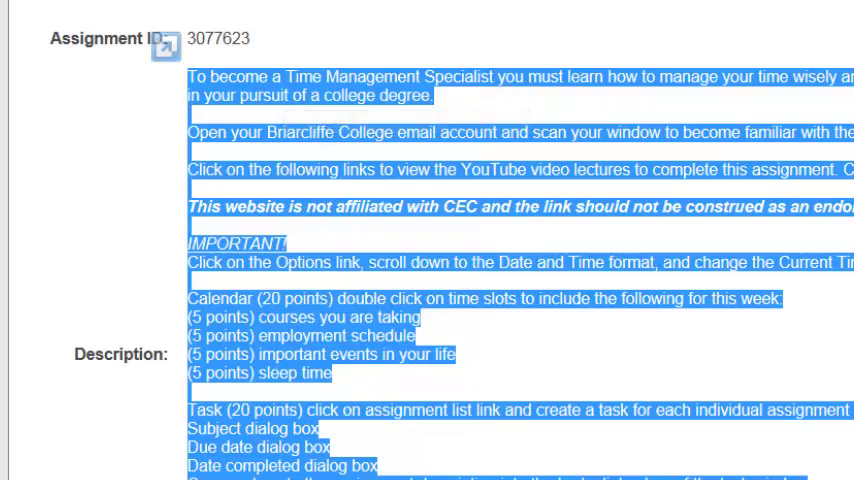
click(320, 16)
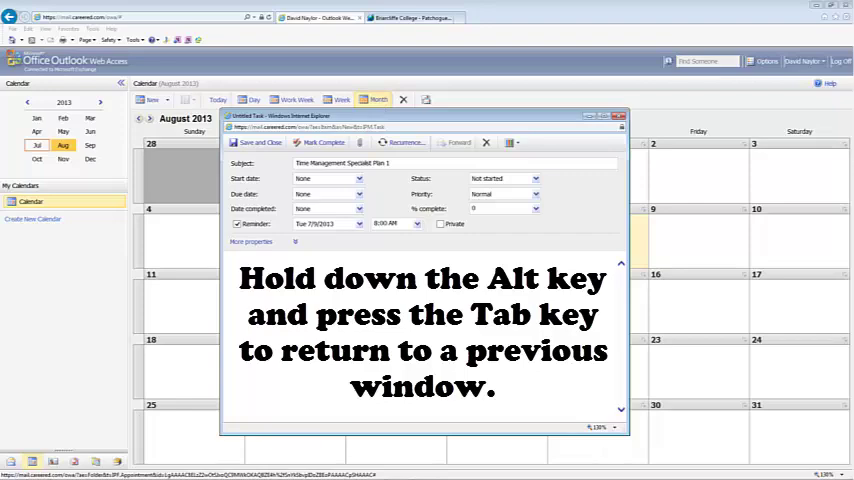
- Paste the assignment description into the task notes, then save and close the task
key(alt+tab)
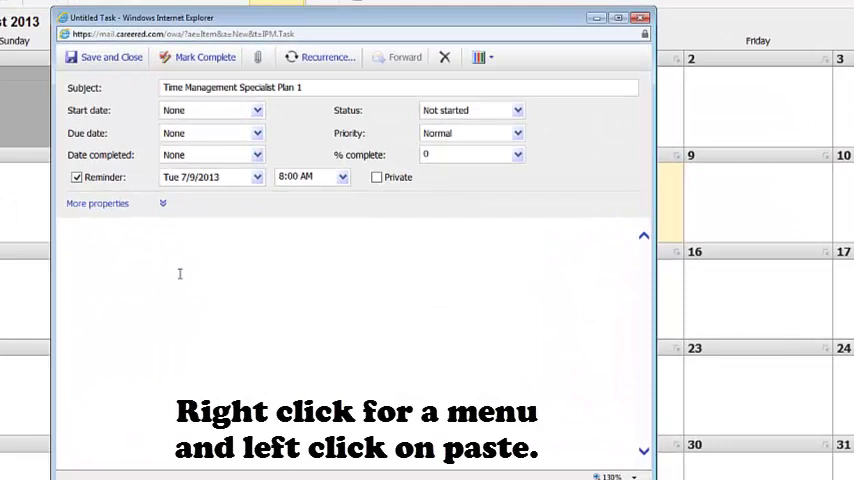
right_click(180, 274)
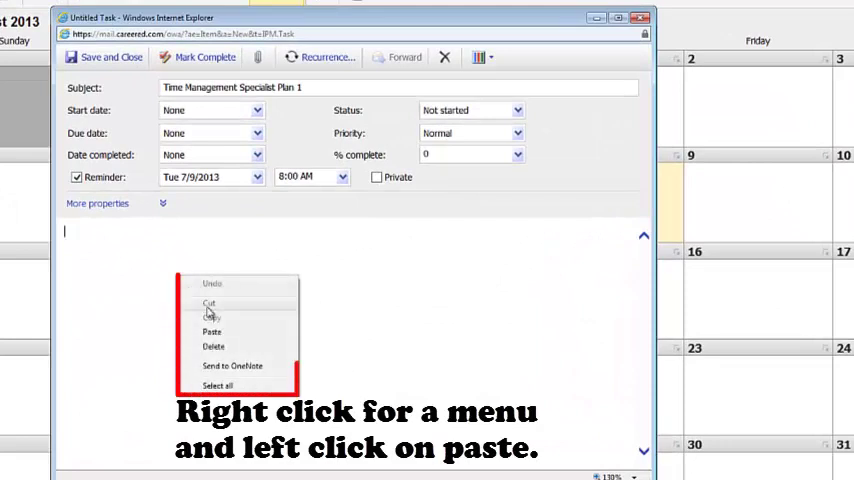
click(212, 332)
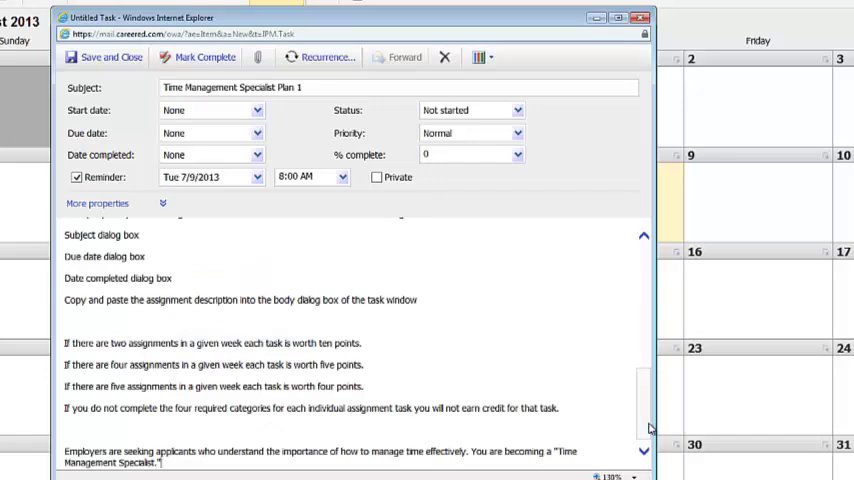
scroll(up, 3)
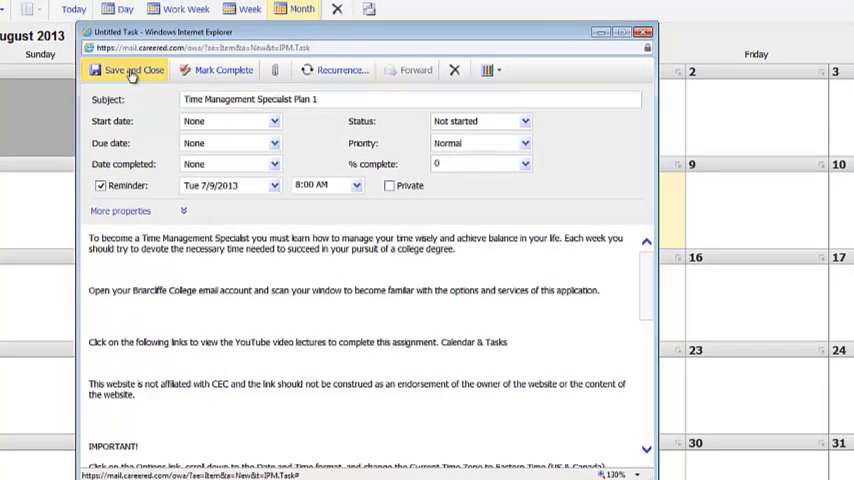
click(124, 68)
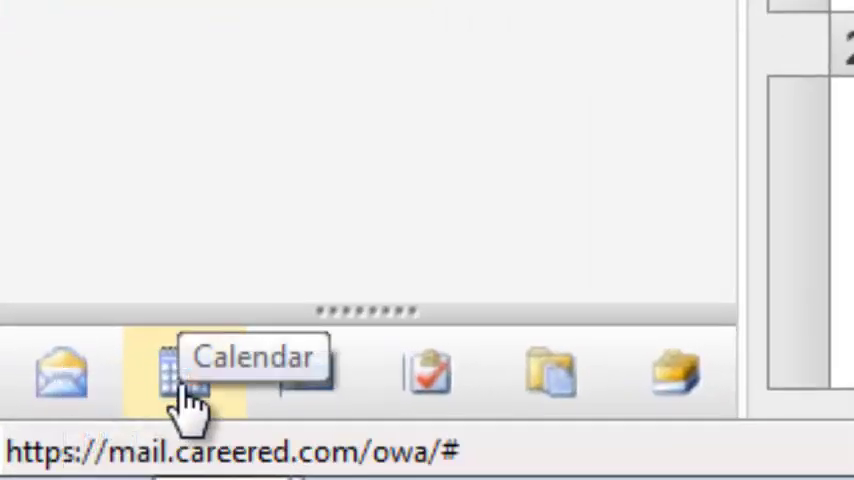
mouse_move(428, 376)
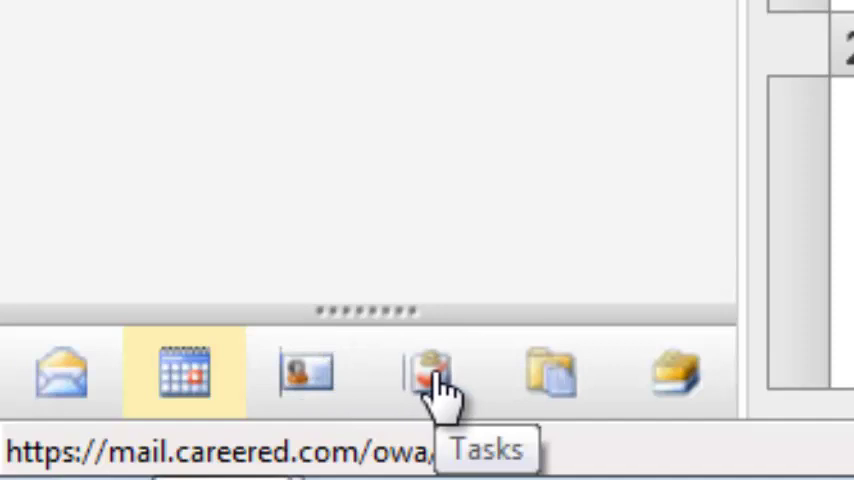
- Show the Tasks list containing the saved Time Management Specialist Plan 1 task
click(424, 372)
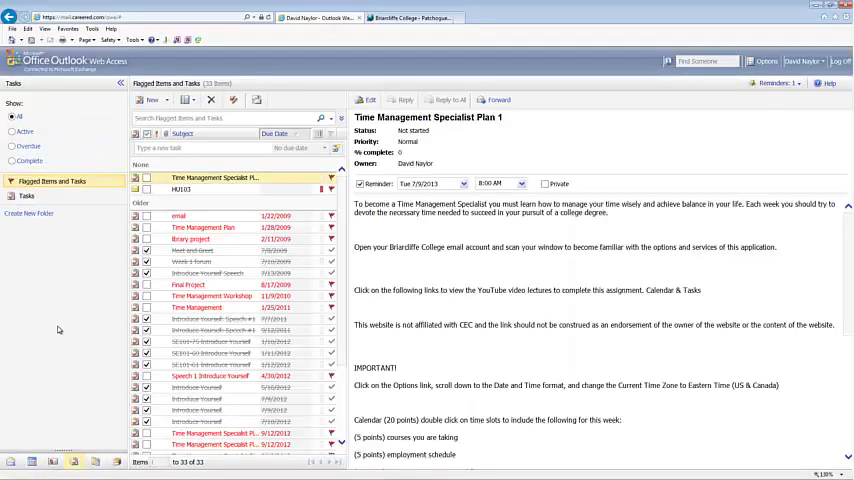